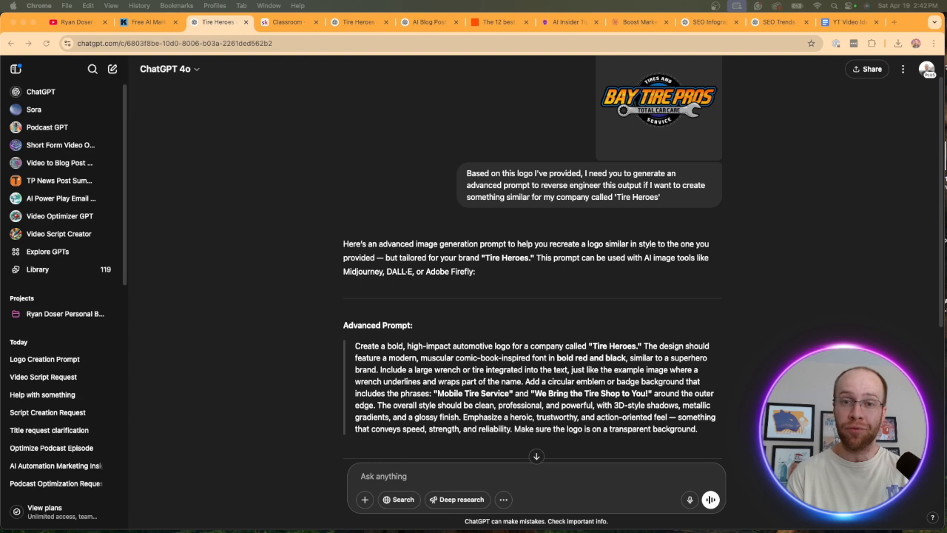
Switch from the Tire Heroes logo chat to the YouTube channel's videos page
click(74, 23)
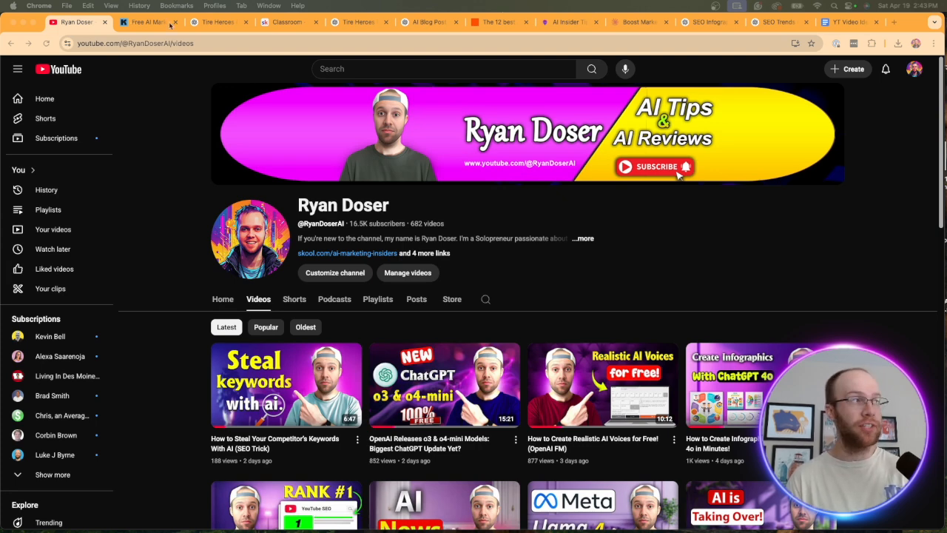
View the Free AI Marketing Essentials Guide sign-up page, then return to the ChatGPT logo chat
click(148, 22)
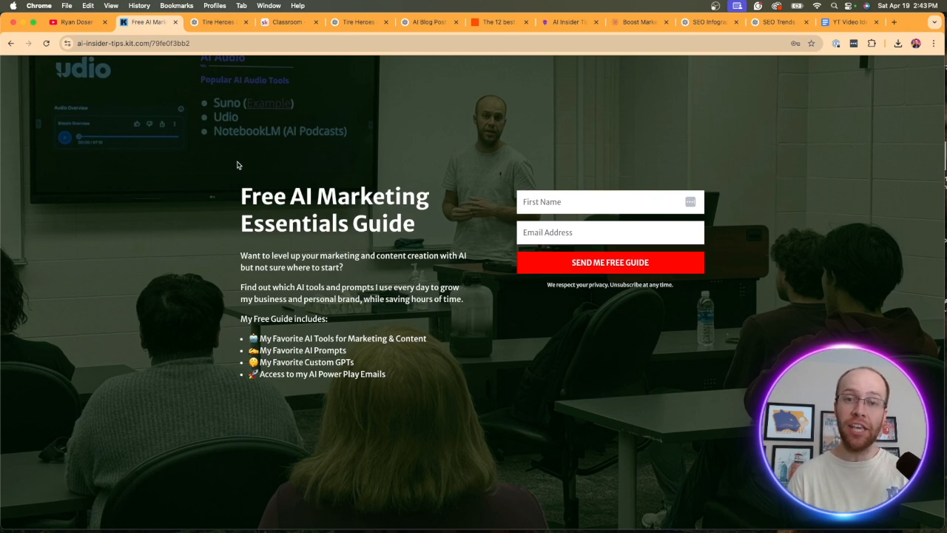
mouse_move(246, 184)
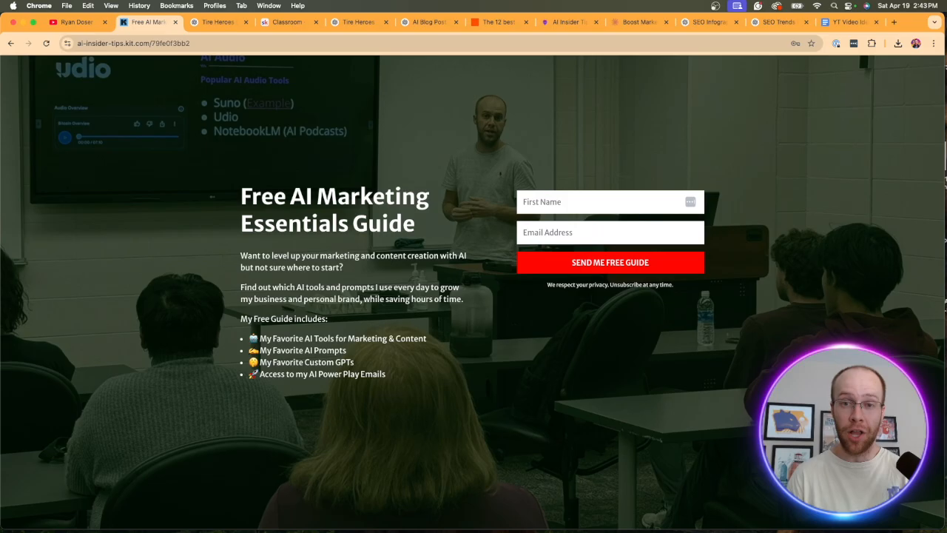
click(219, 22)
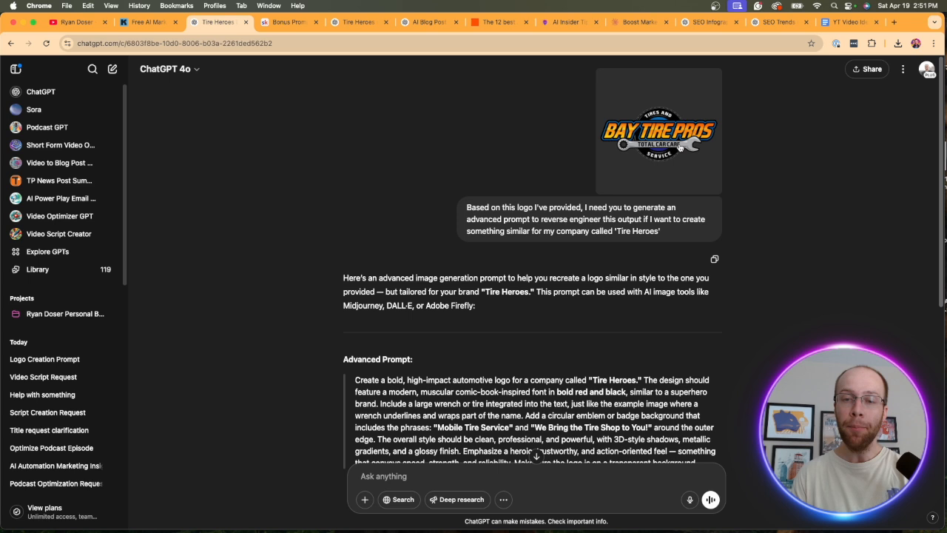
mouse_move(702, 157)
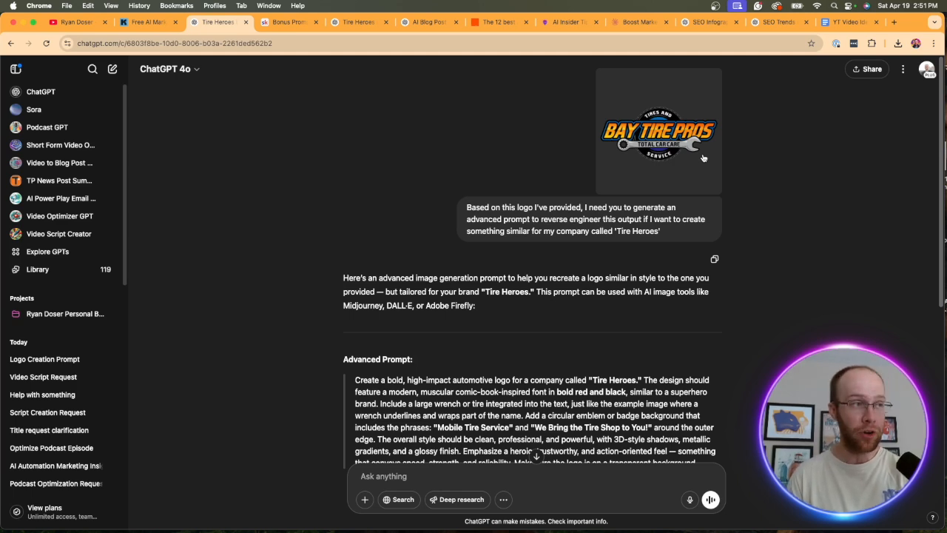
mouse_move(470, 228)
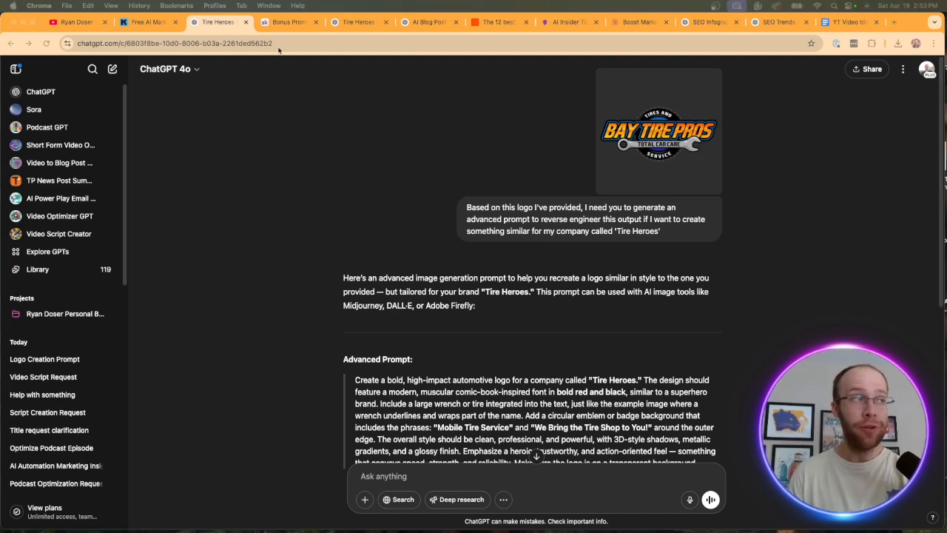
click(287, 22)
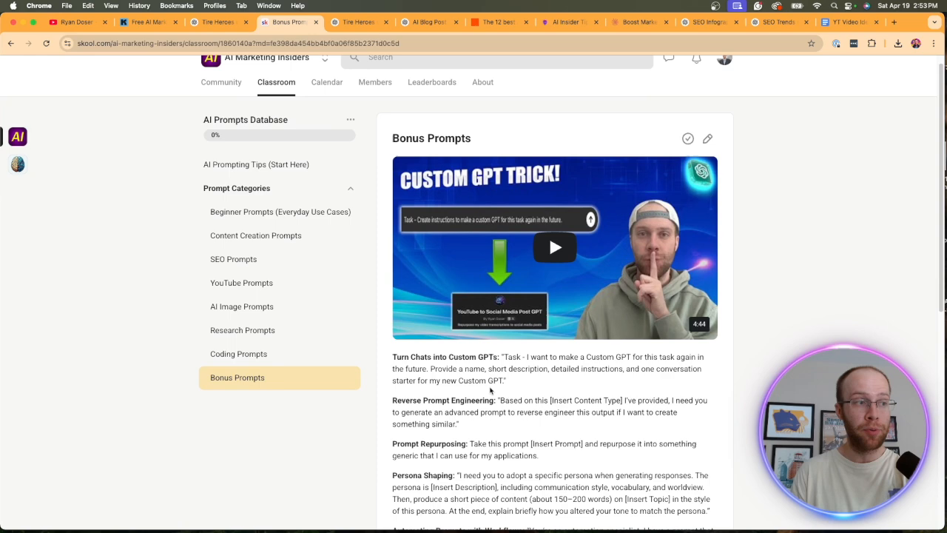
scroll(up, 3)
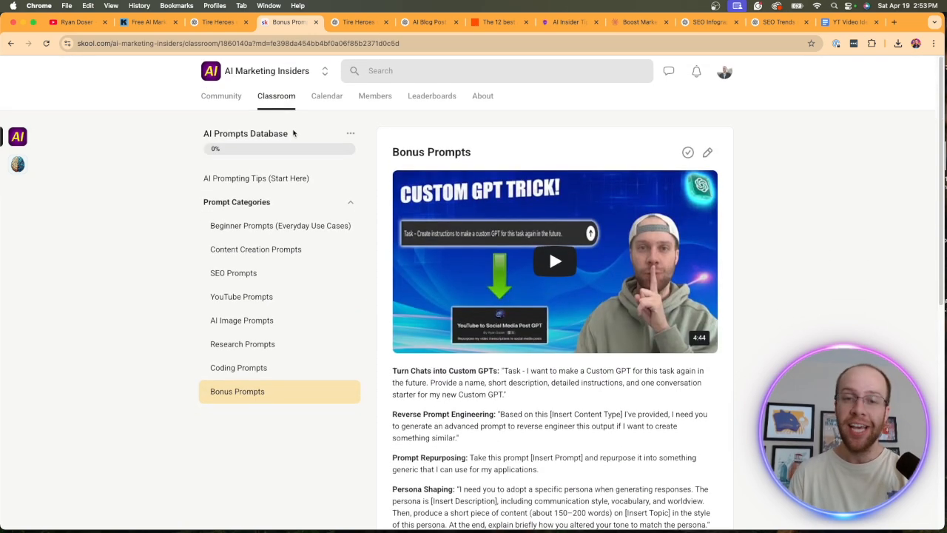
mouse_move(252, 82)
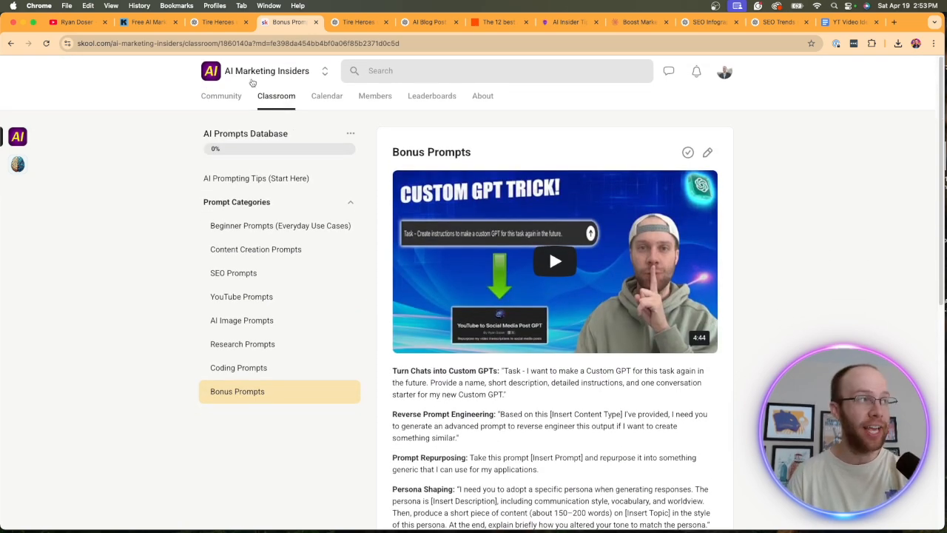
click(275, 95)
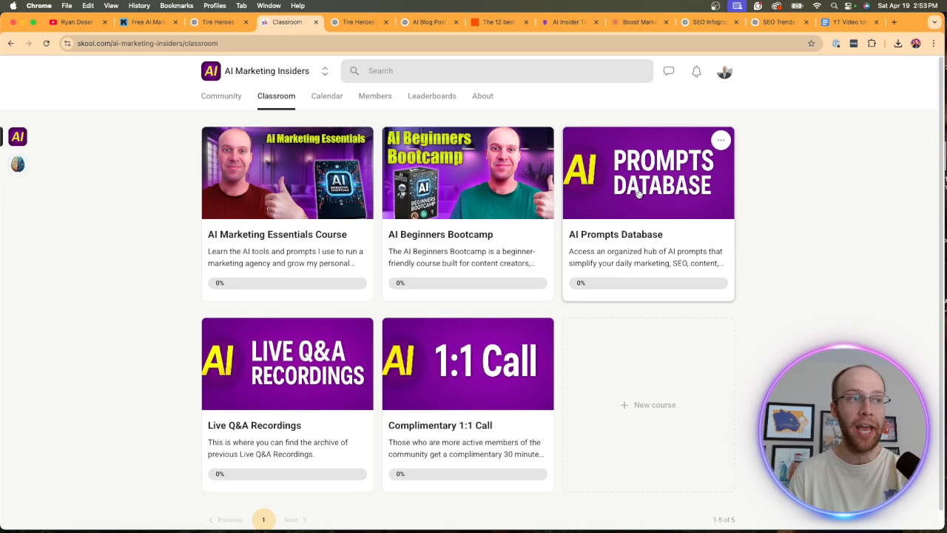
click(649, 171)
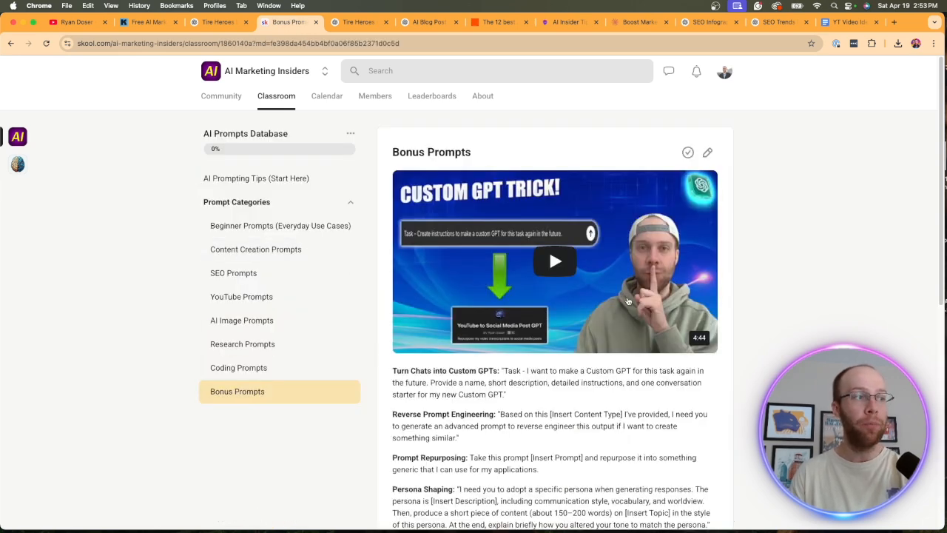
scroll(down, 3)
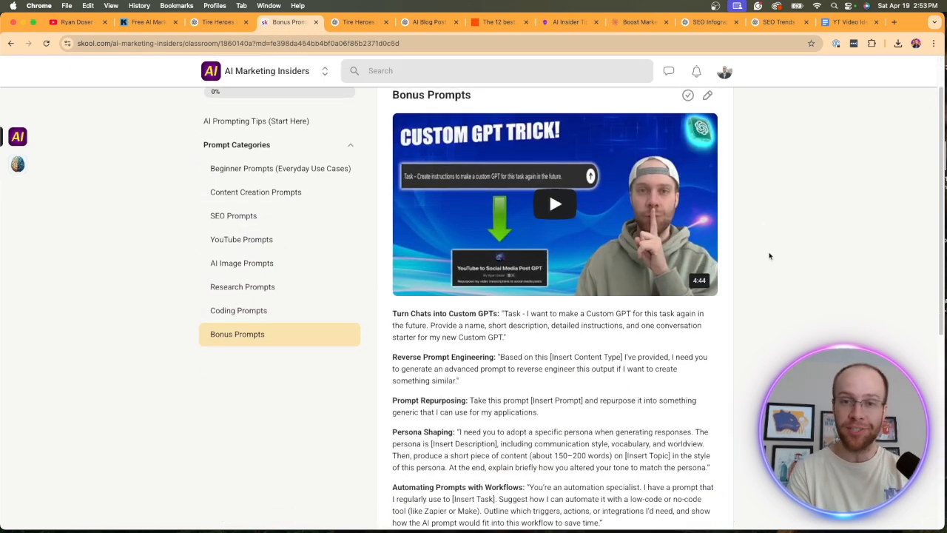
scroll(up, 3)
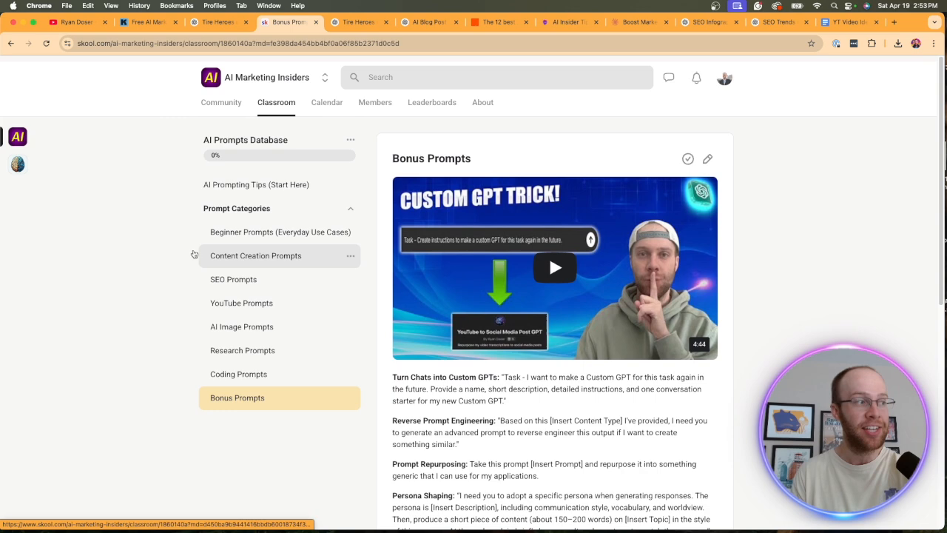
scroll(up, 3)
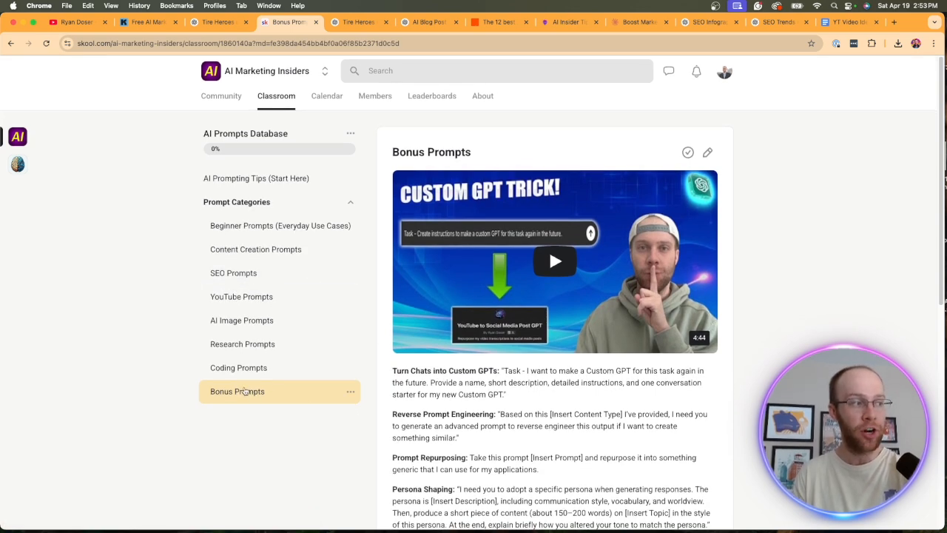
scroll(down, 3)
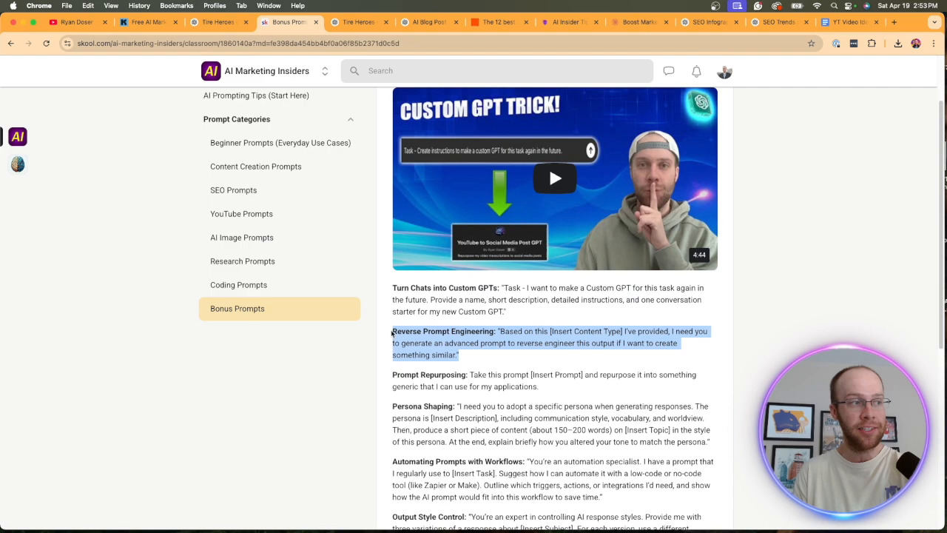
scroll(down, 3)
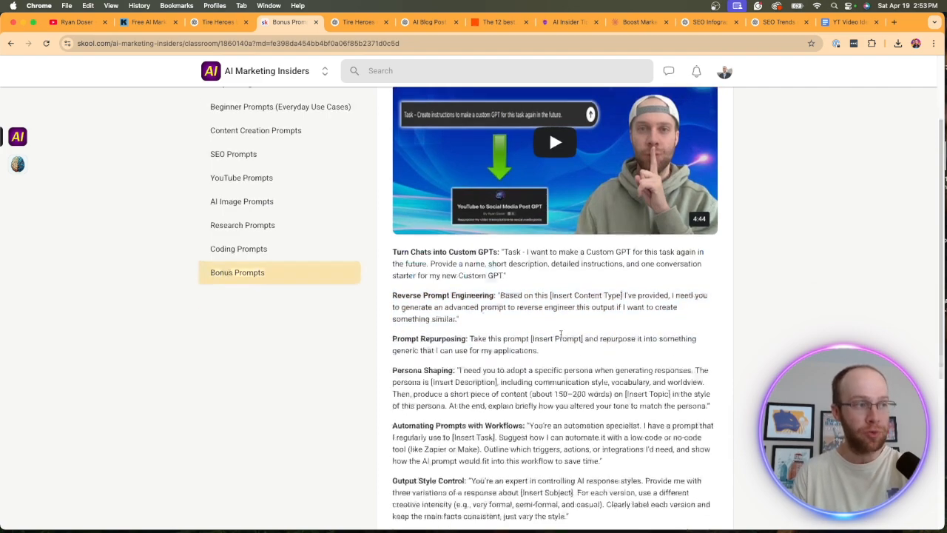
scroll(up, 3)
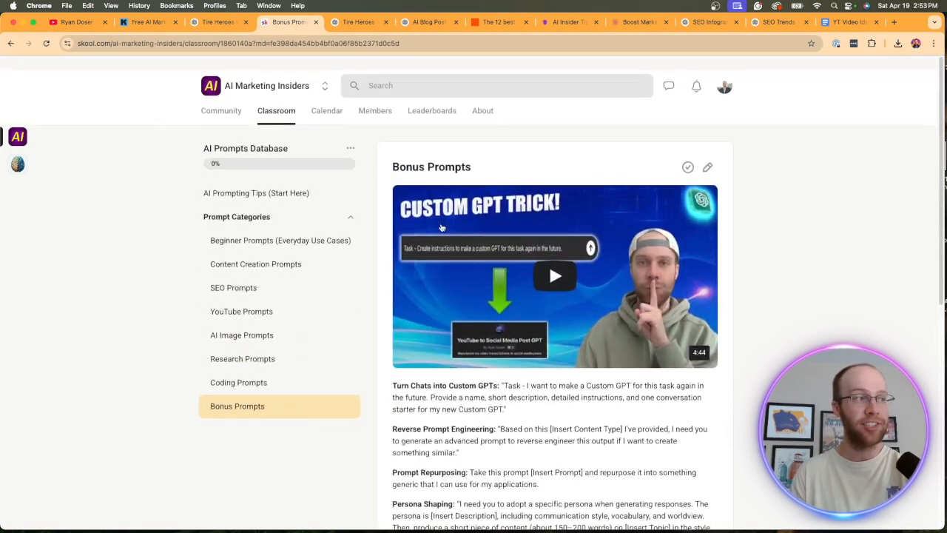
click(220, 95)
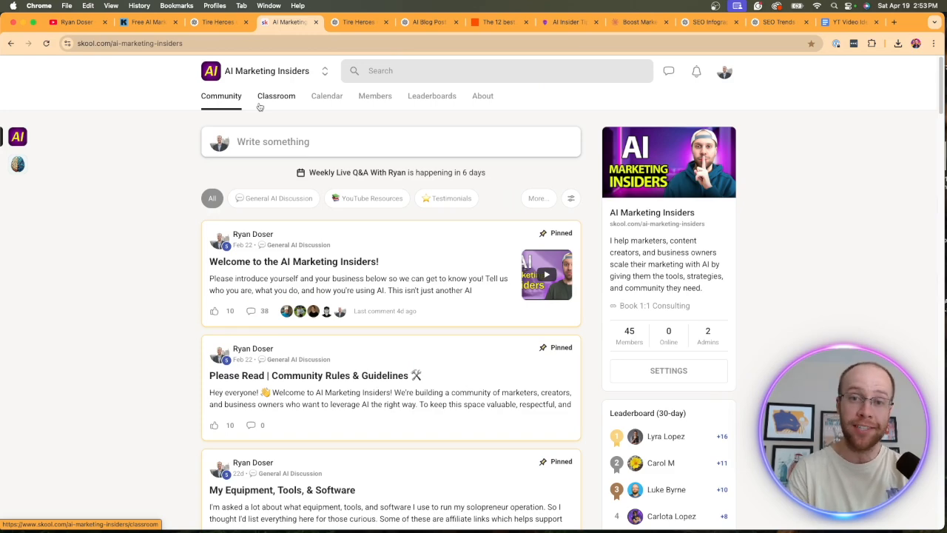
click(288, 22)
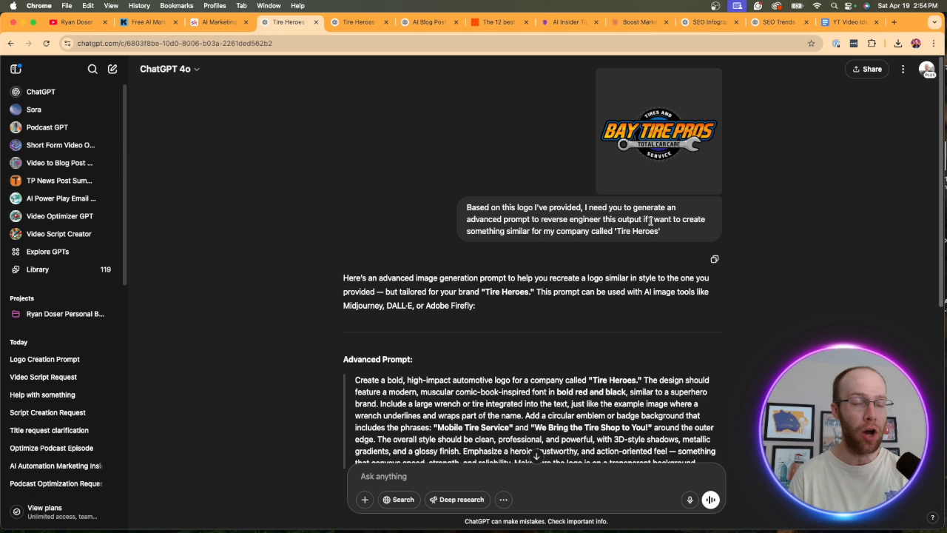
Preview the Bay Tire Pros logo, then highlight the full Advanced Prompt paragraph for Tire Heroes
click(657, 130)
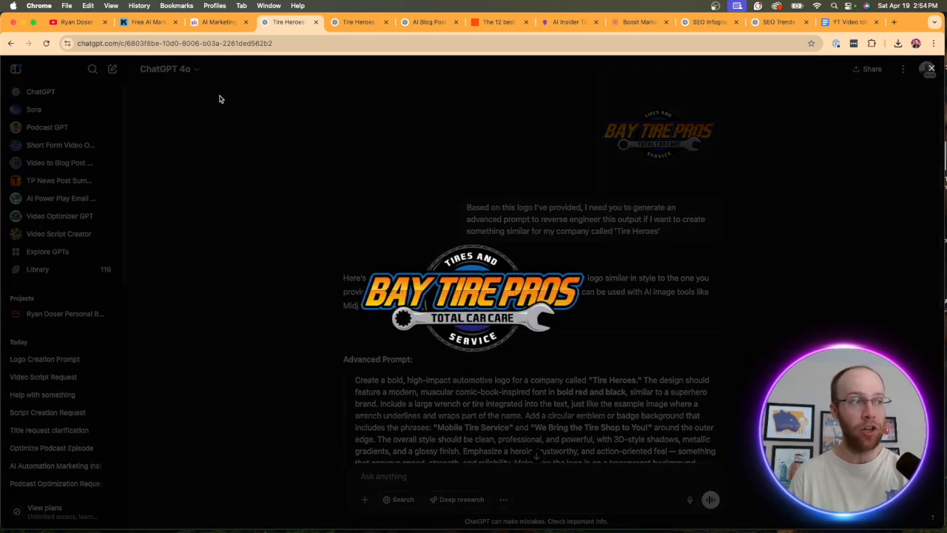
click(931, 70)
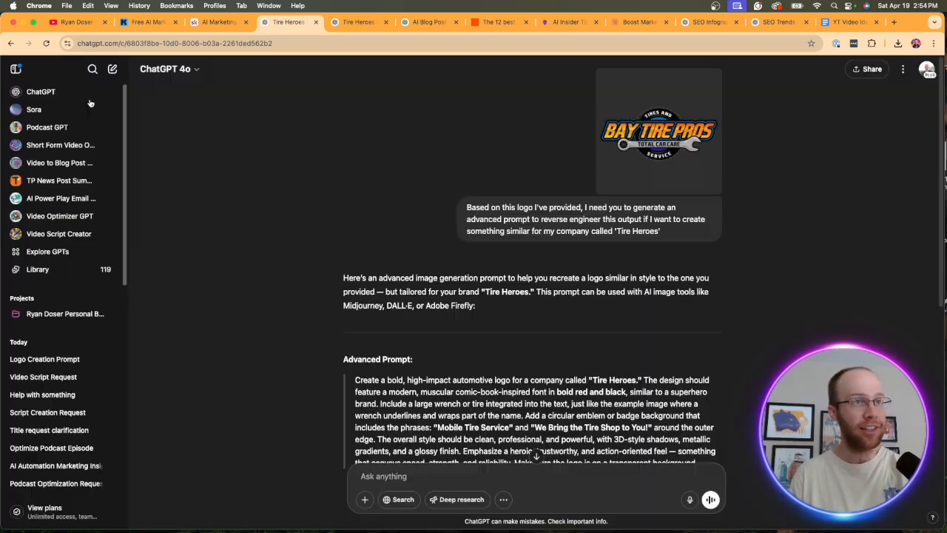
mouse_move(768, 142)
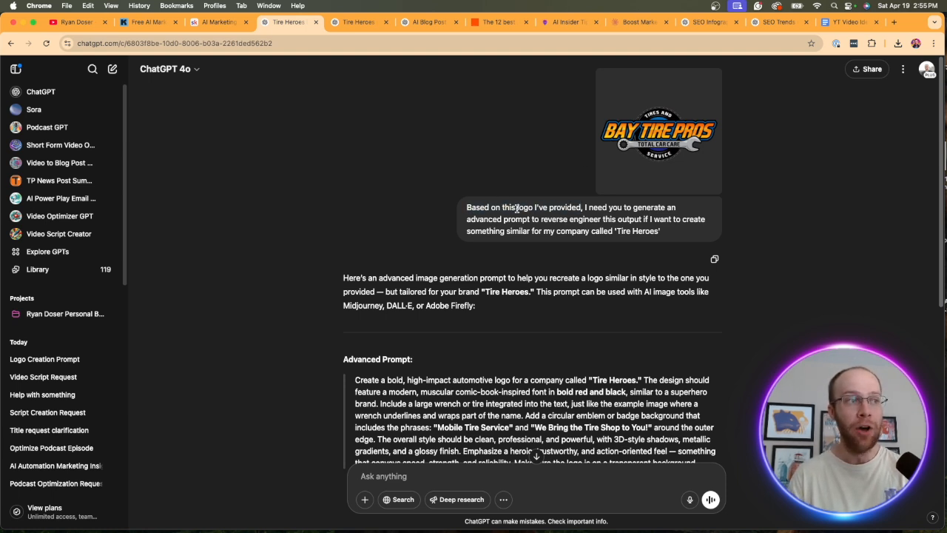
double_click(527, 207)
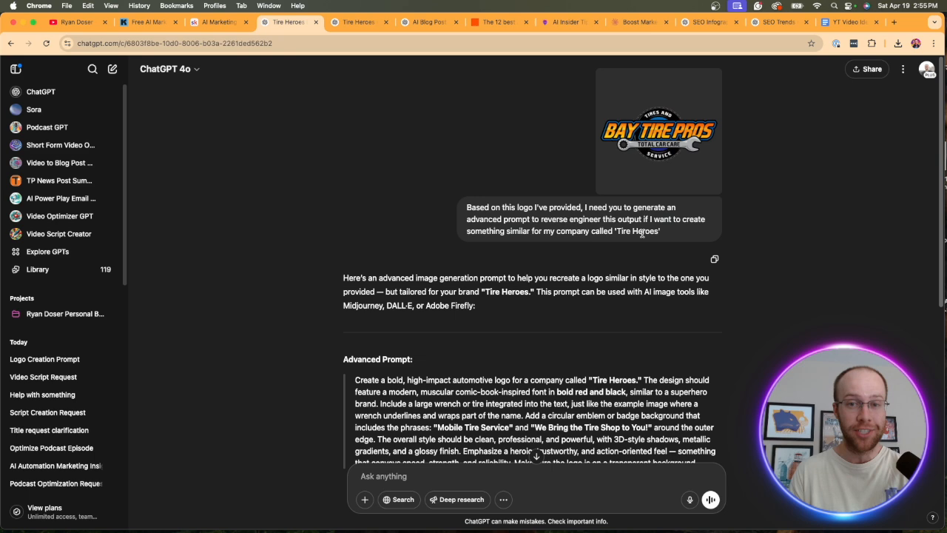
mouse_move(506, 195)
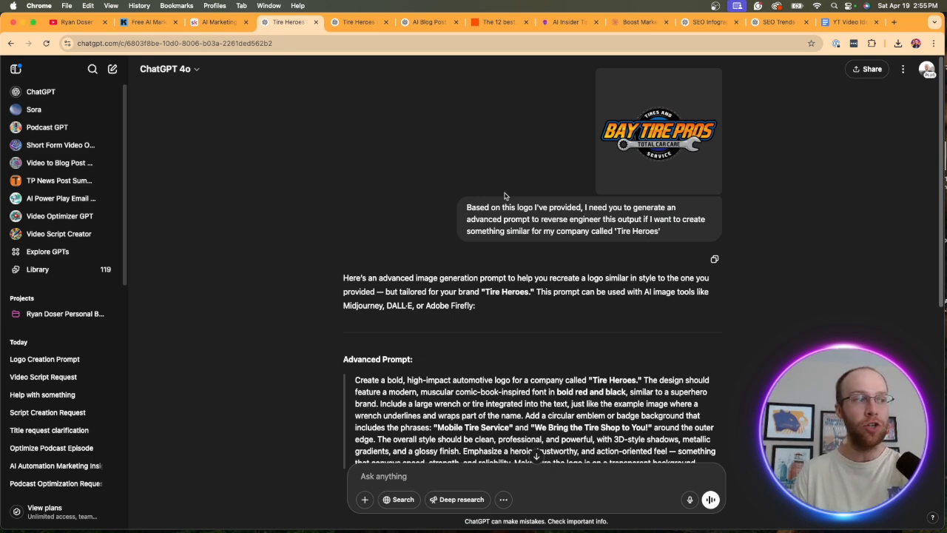
scroll(down, 3)
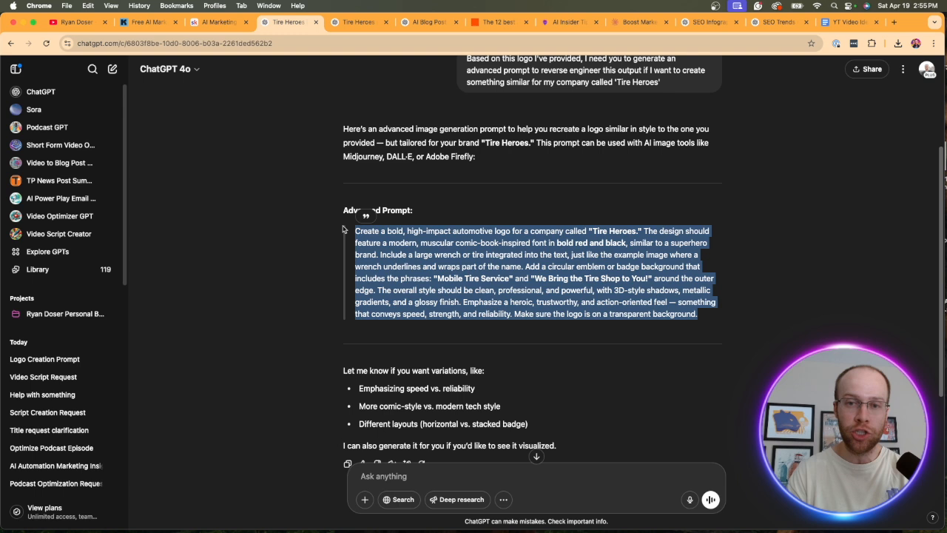
mouse_move(372, 222)
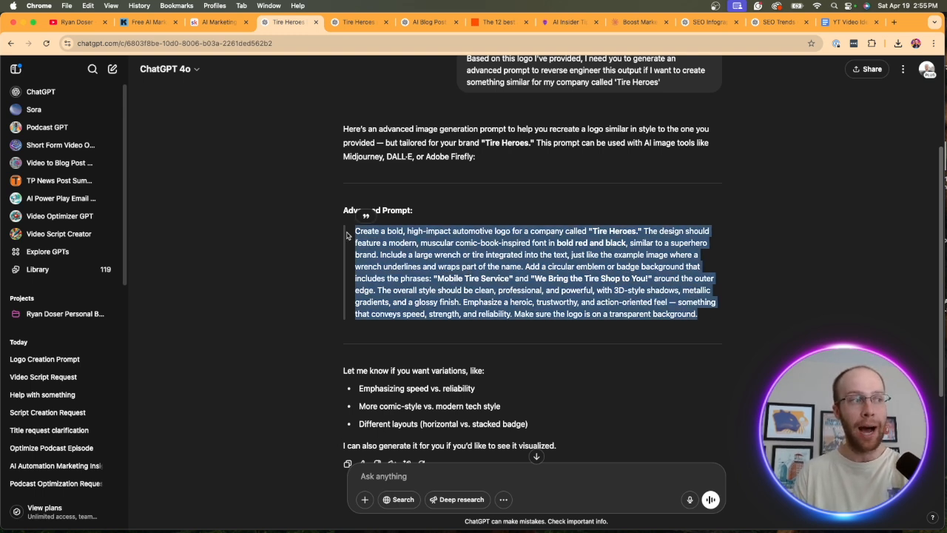
Review the generated red-and-black Tire Heroes logo and its reverse-engineered prompt
click(358, 22)
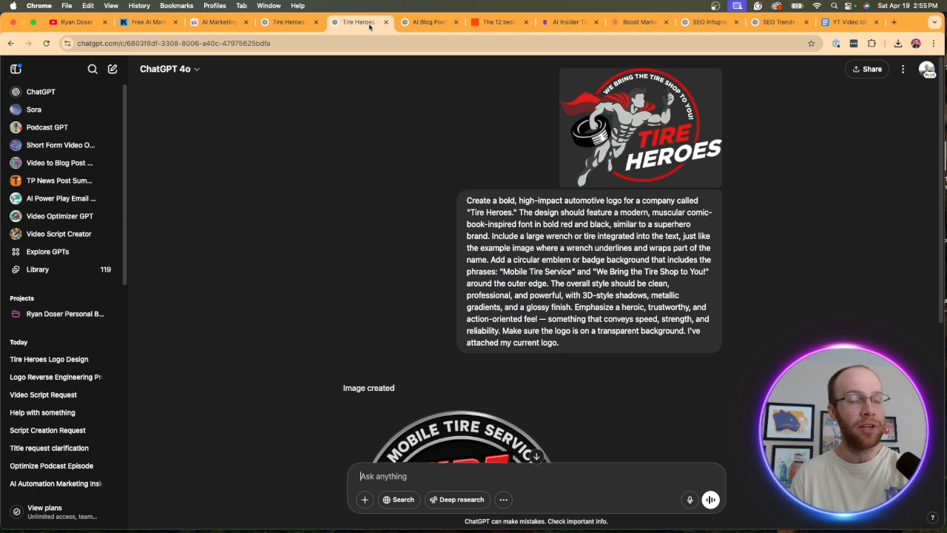
mouse_move(746, 136)
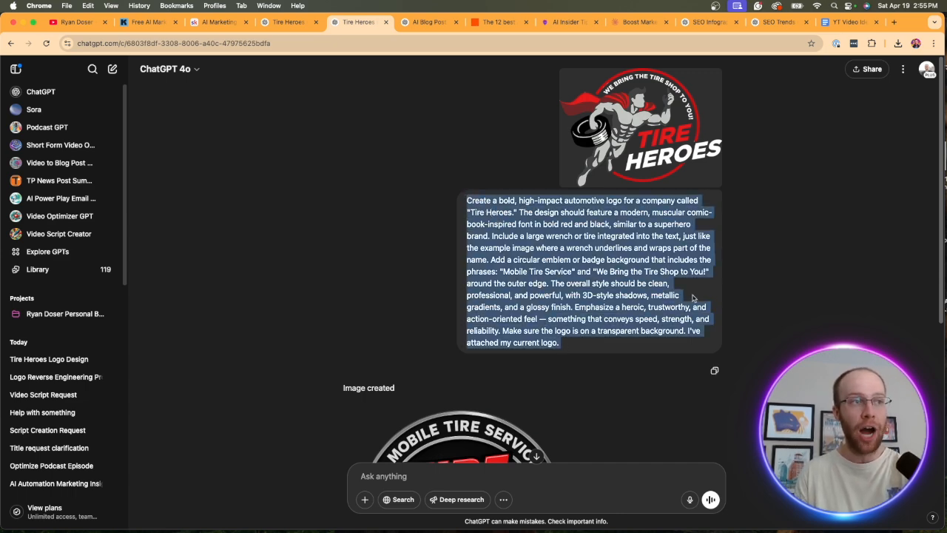
scroll(down, 3)
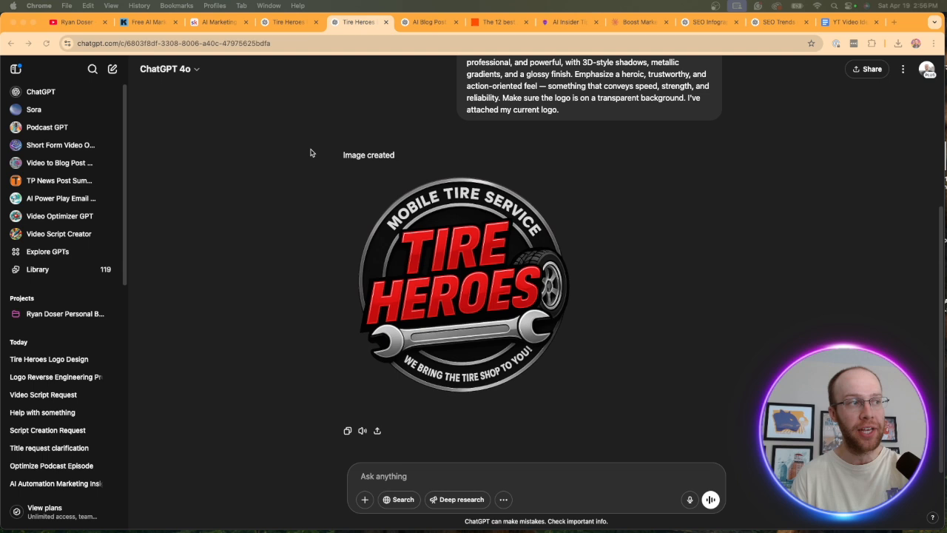
mouse_move(517, 222)
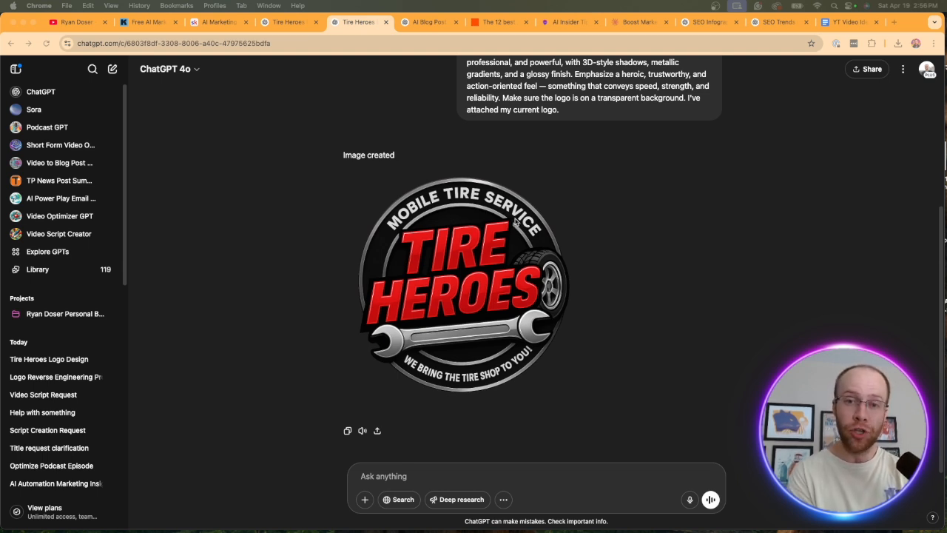
mouse_move(708, 192)
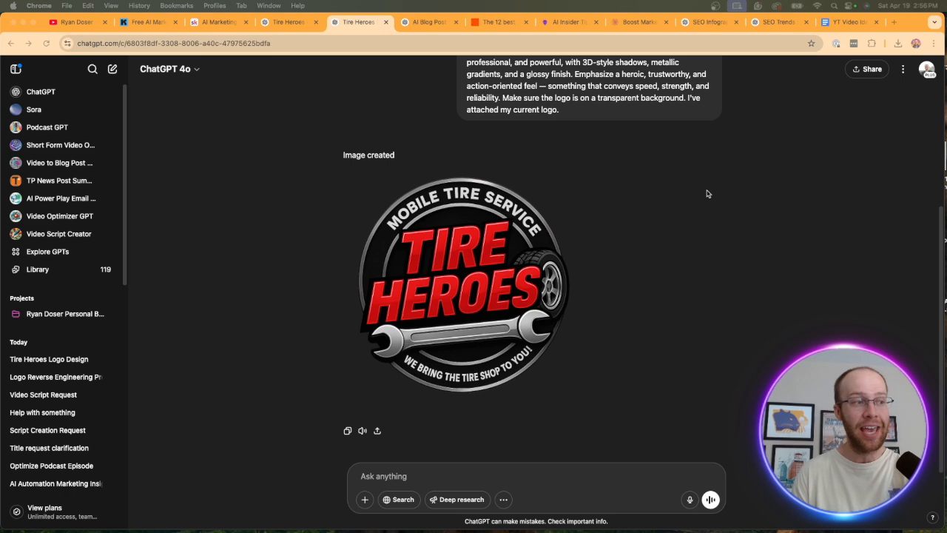
scroll(up, 3)
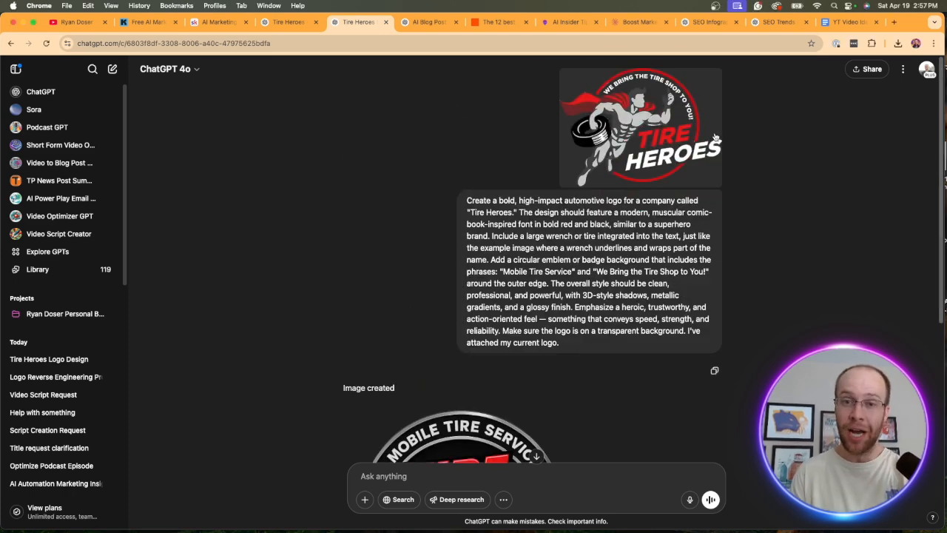
scroll(down, 3)
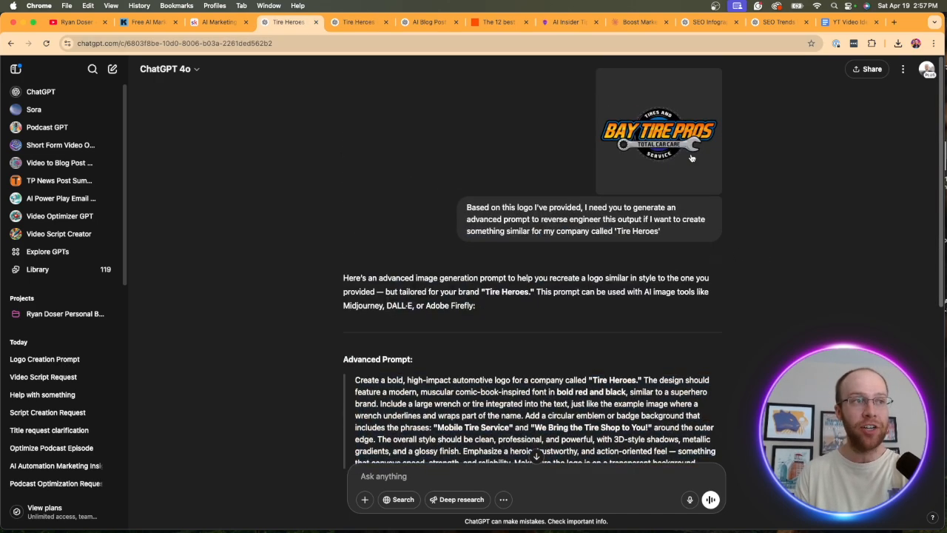
Compare against the enlarged original Bay Tire Pros logo, then return to the Tire Heroes result
click(657, 134)
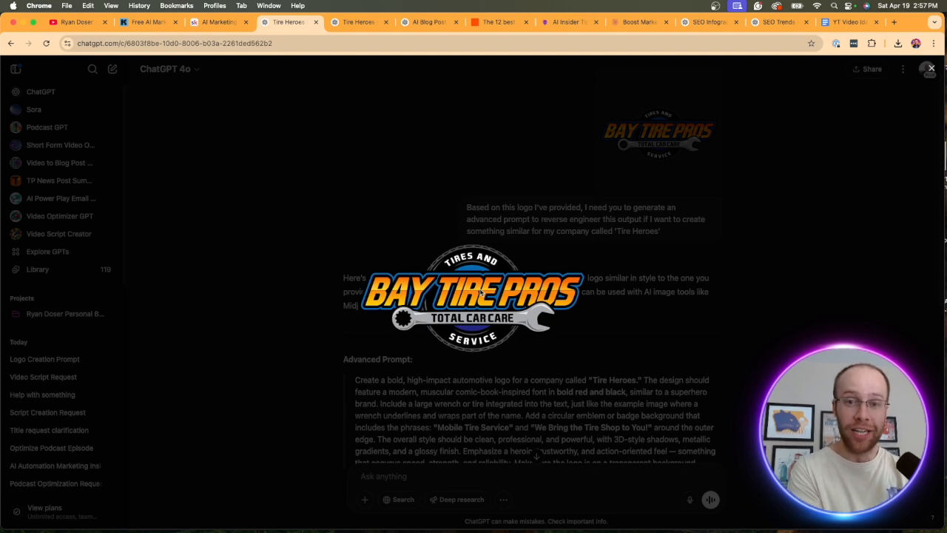
click(358, 22)
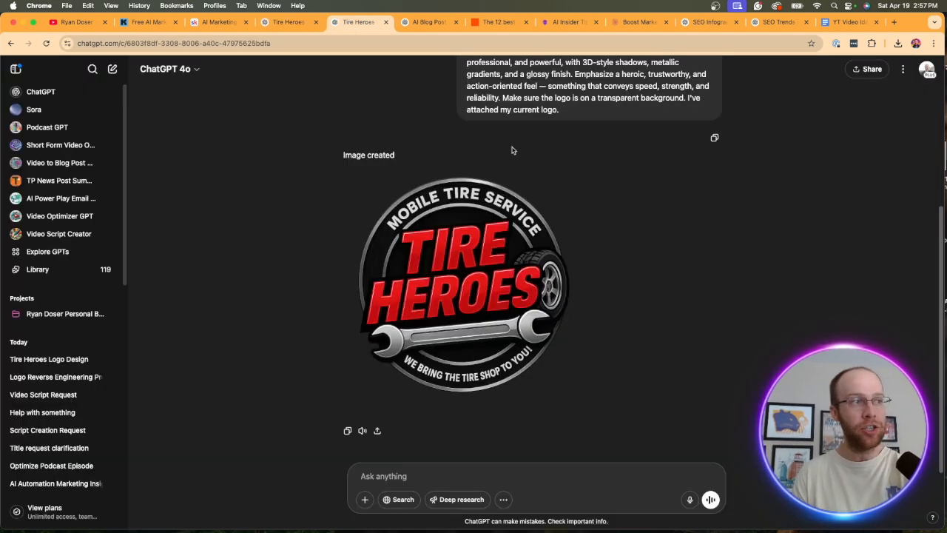
mouse_move(630, 219)
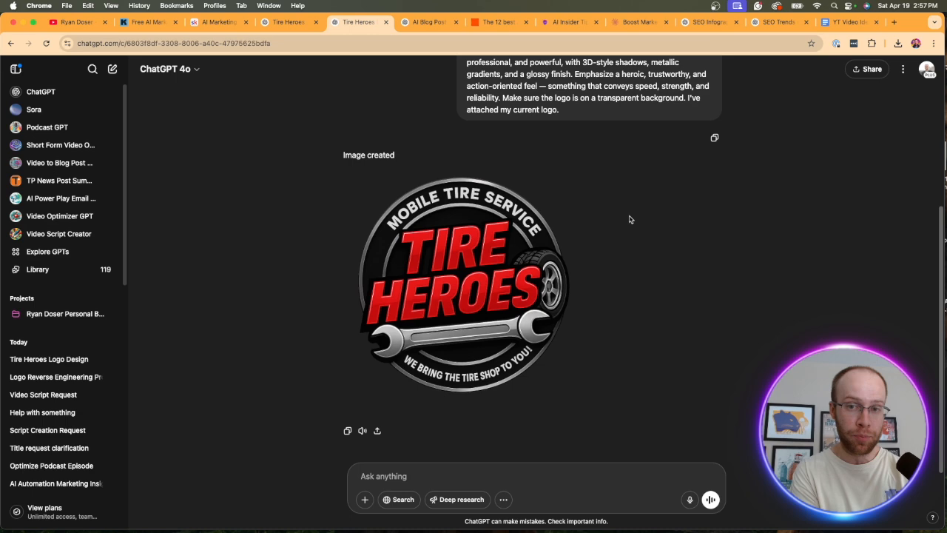
scroll(up, 3)
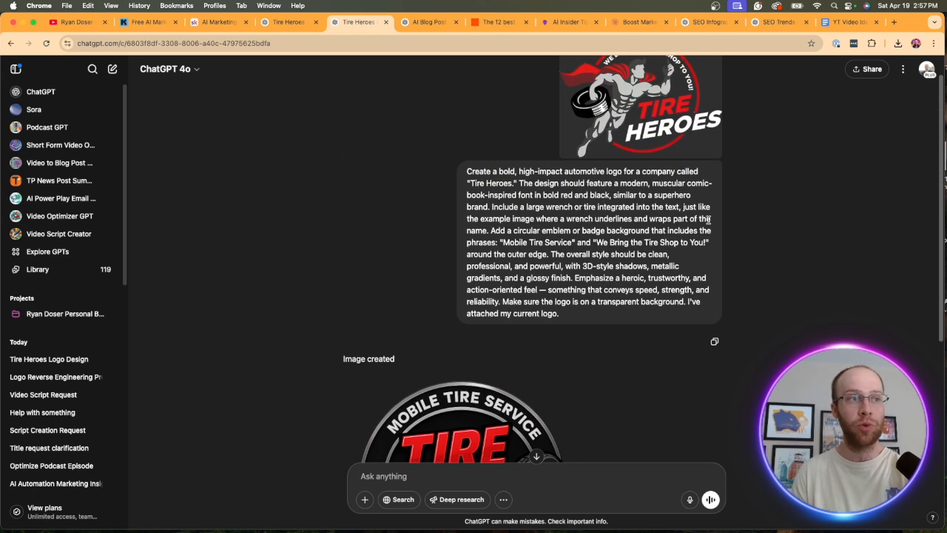
scroll(down, 3)
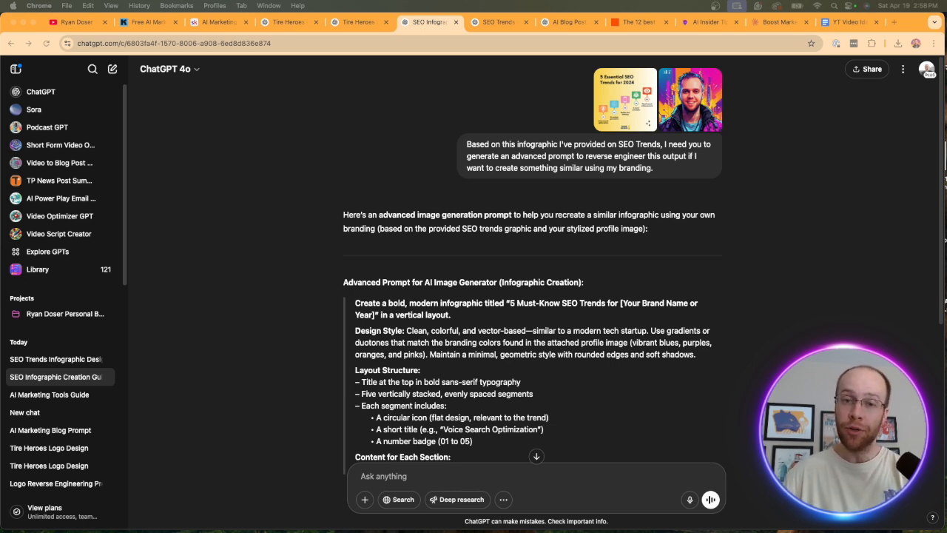
mouse_move(785, 152)
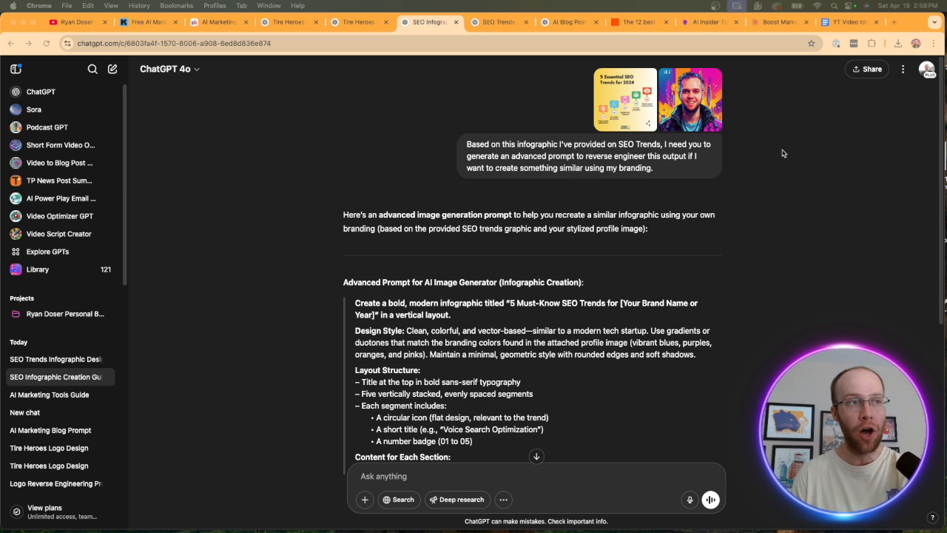
click(625, 99)
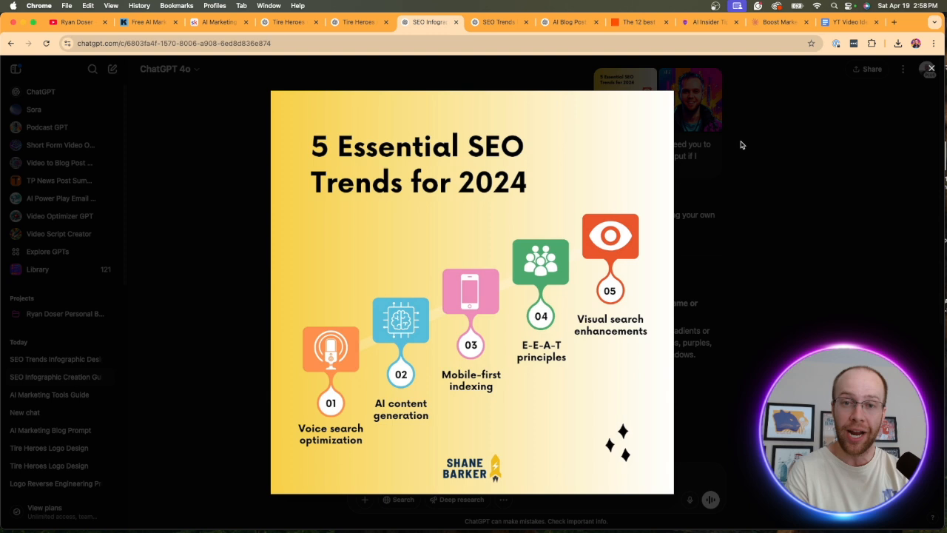
mouse_move(657, 133)
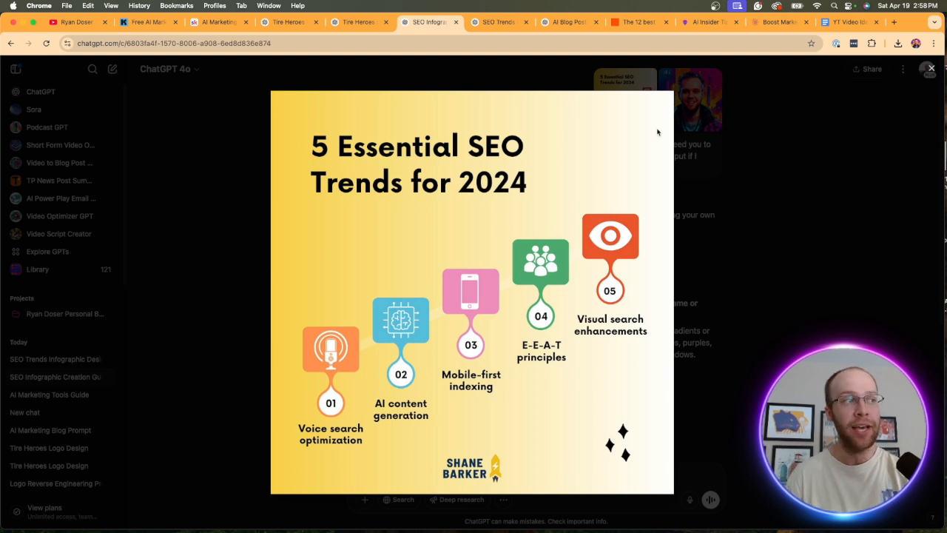
mouse_move(751, 213)
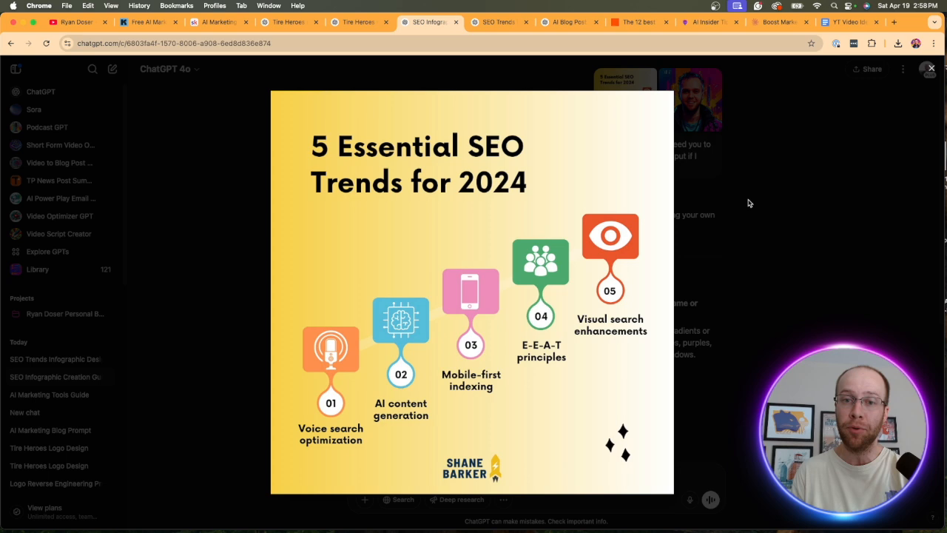
click(931, 69)
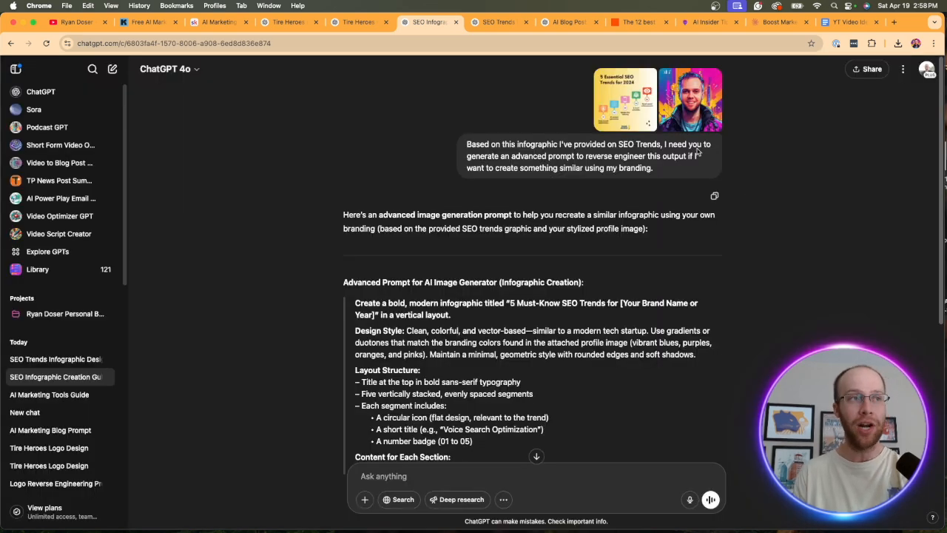
click(690, 101)
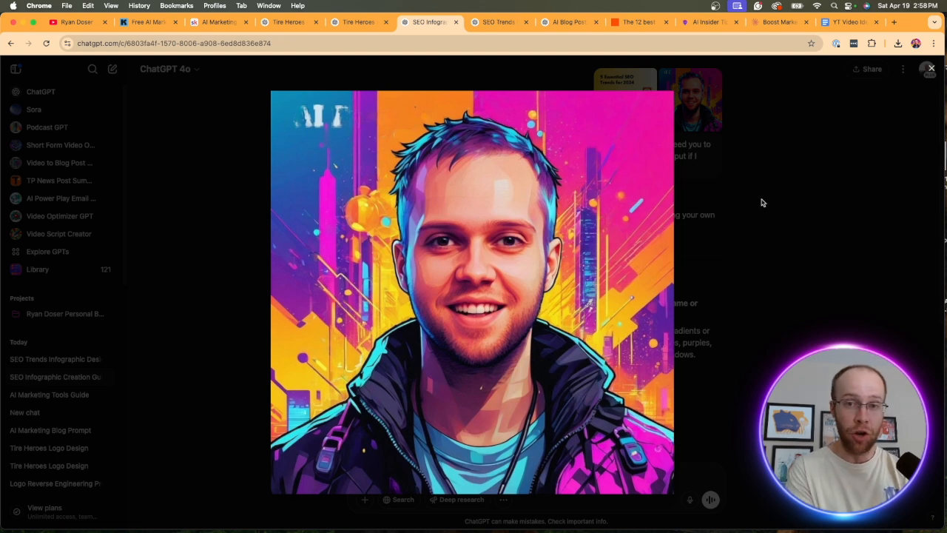
click(930, 68)
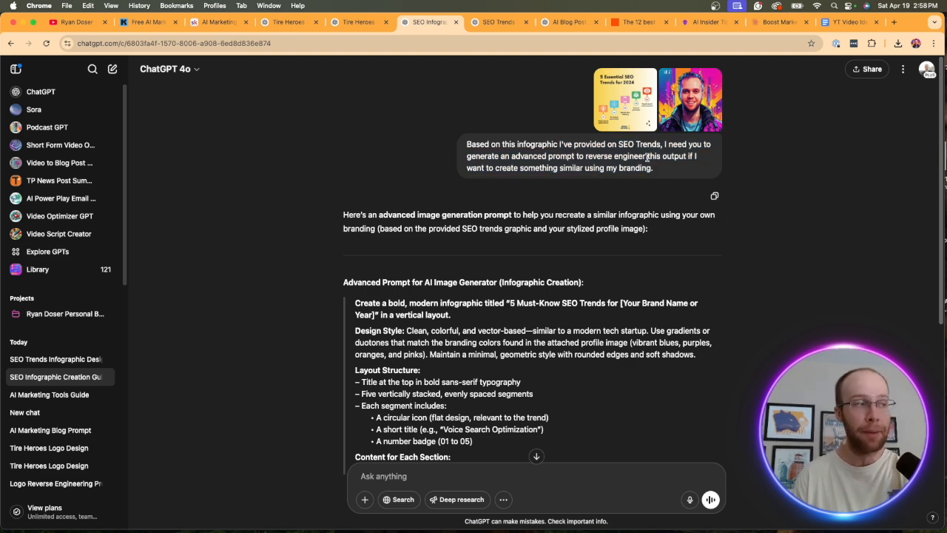
scroll(down, 3)
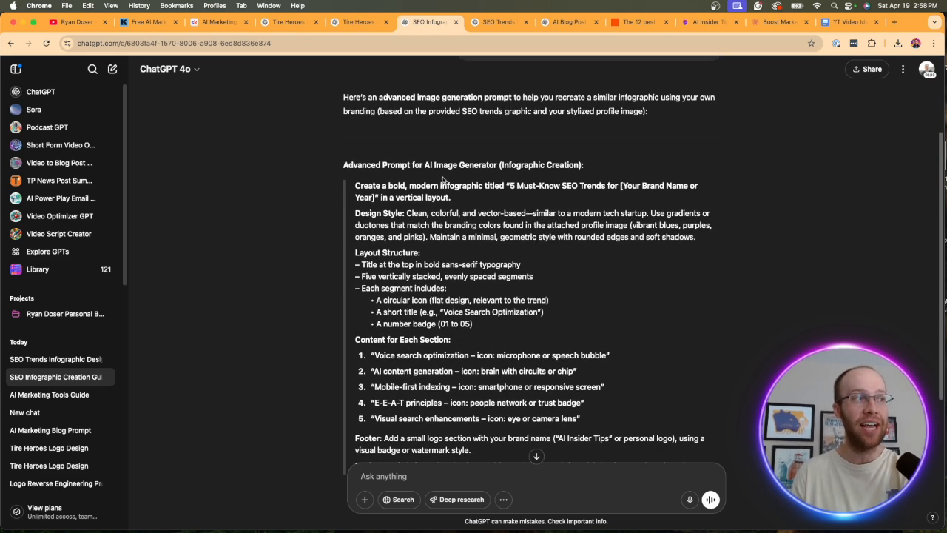
scroll(down, 3)
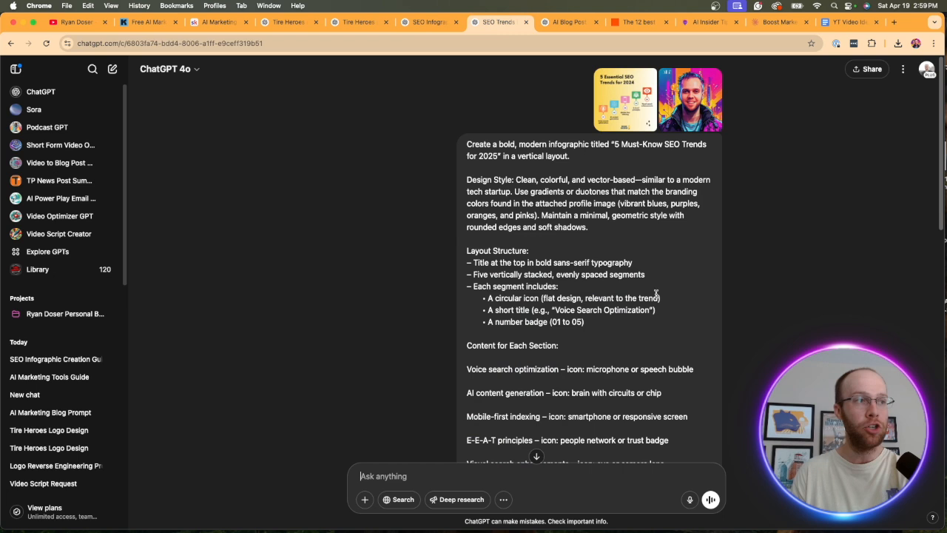
mouse_move(598, 165)
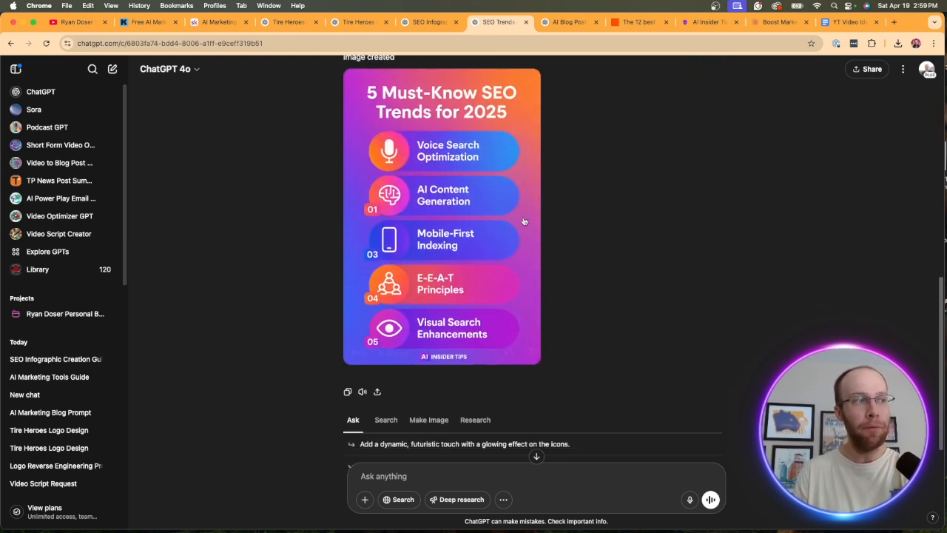
Enlarge the generated '5 Must-Know SEO Trends for 2025' infographic in the image viewer
click(441, 216)
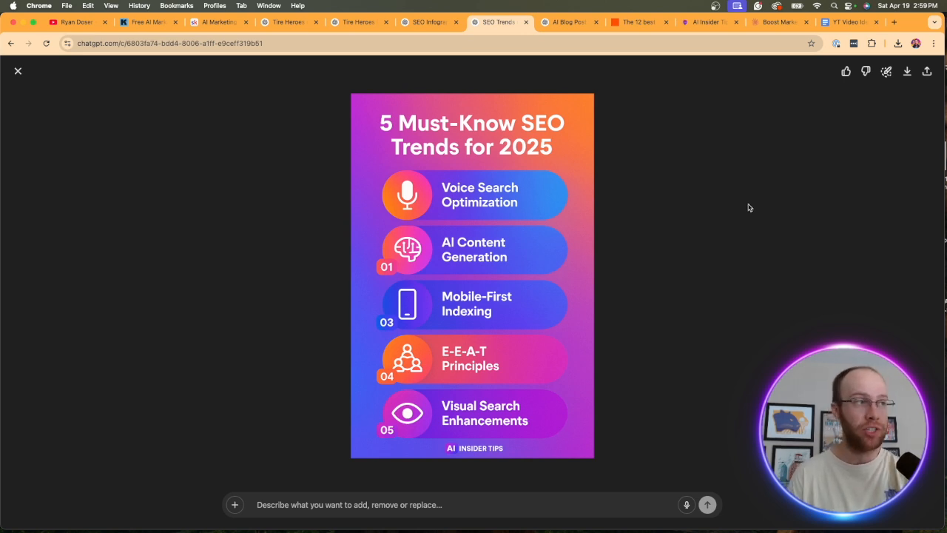
mouse_move(450, 175)
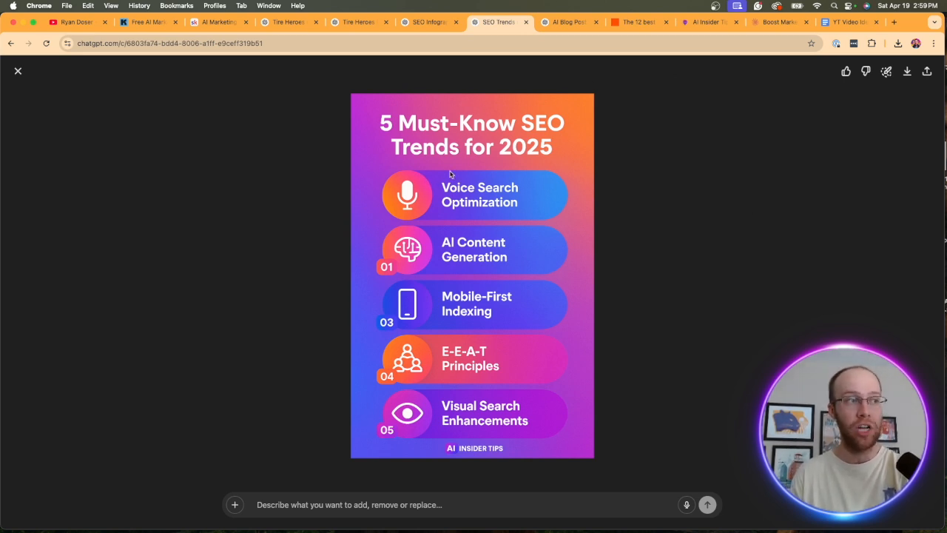
mouse_move(562, 194)
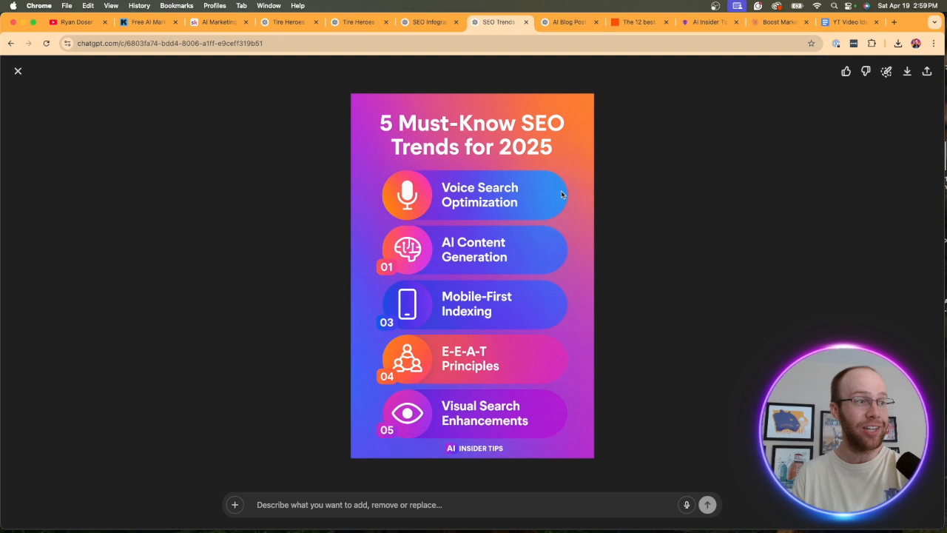
mouse_move(546, 407)
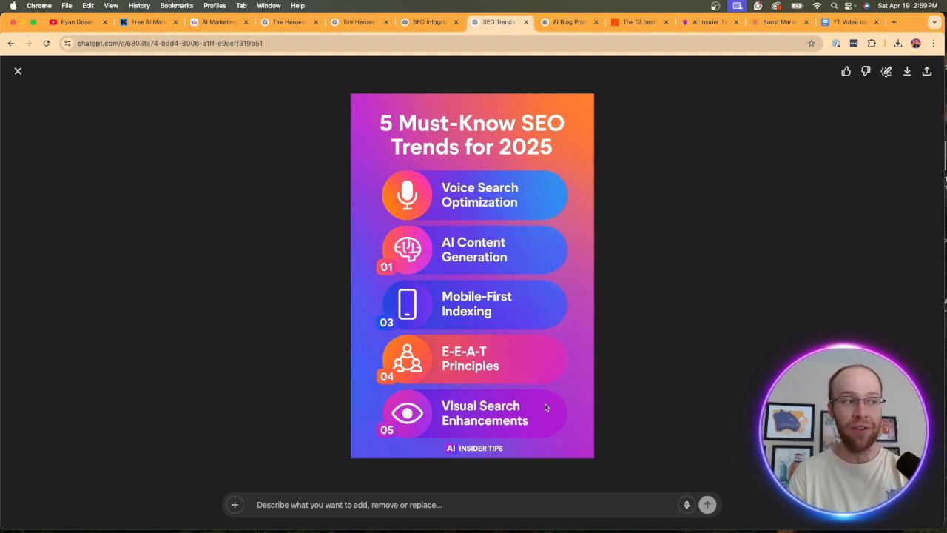
mouse_move(485, 456)
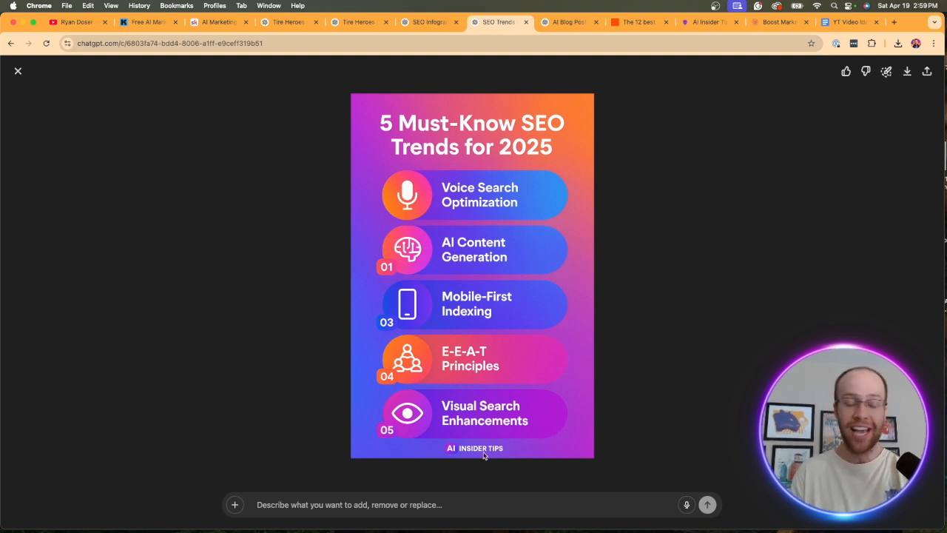
mouse_move(640, 370)
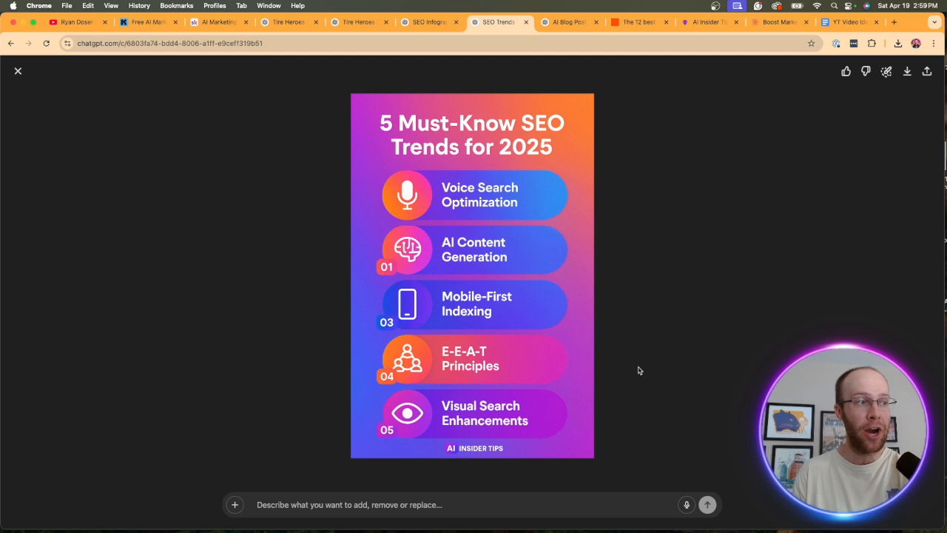
Close the enlarged infographic to return to the infographic prompt conversation
click(18, 71)
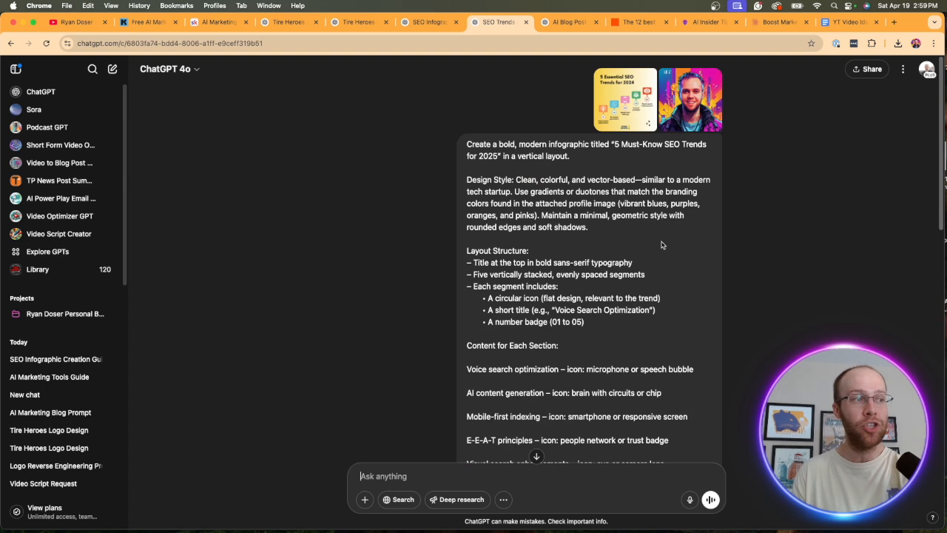
mouse_move(673, 233)
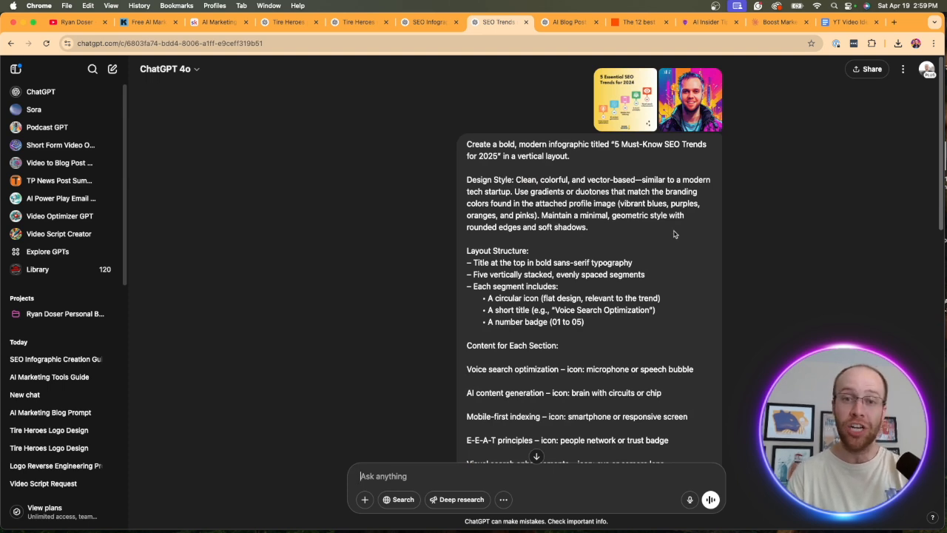
Switch to the 'AI Blog Post' chat with the 12 best AI marketing tools request
click(568, 22)
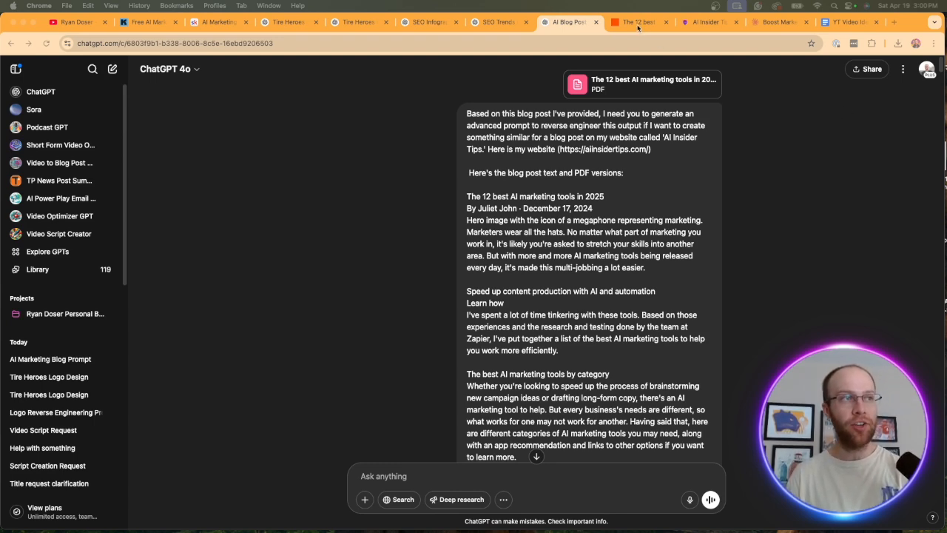
Show the original Zapier article 'The 12 best AI marketing tools in 2025'
click(637, 22)
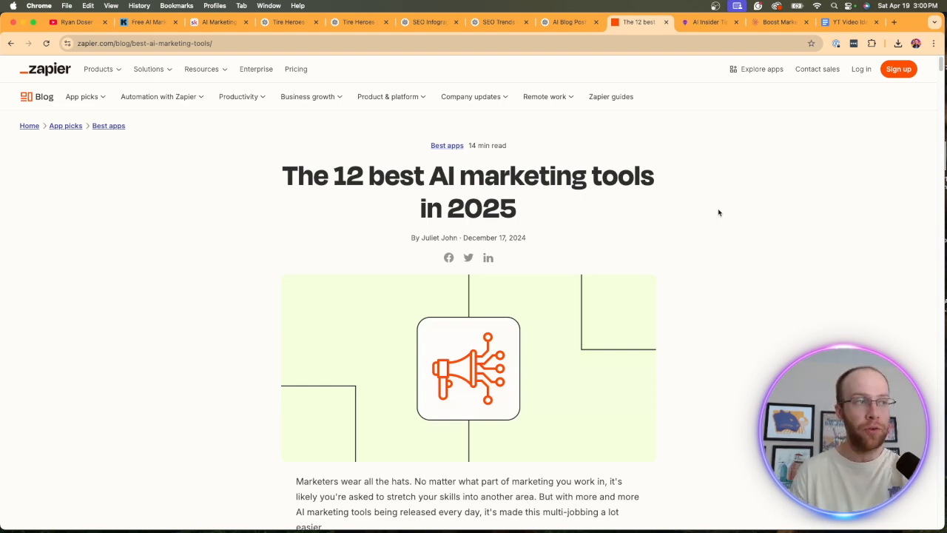
Skim the Zapier article, start printing it to PDF, and return to the ChatGPT blog chat
scroll(down, 3)
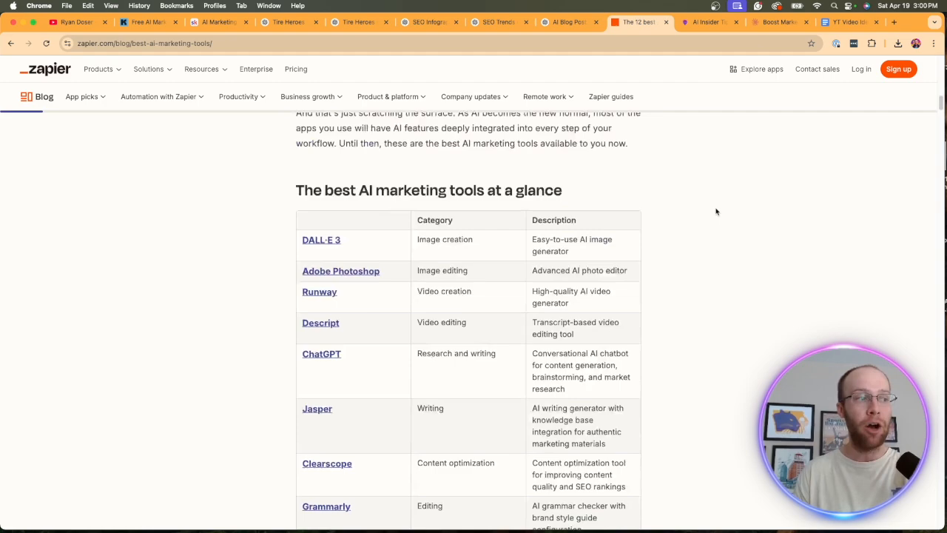
scroll(down, 3)
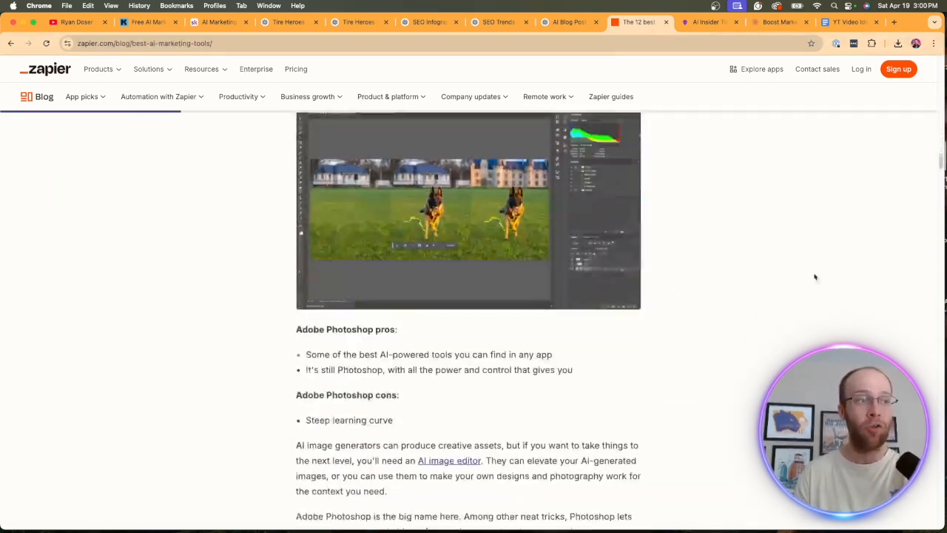
scroll(down, 3)
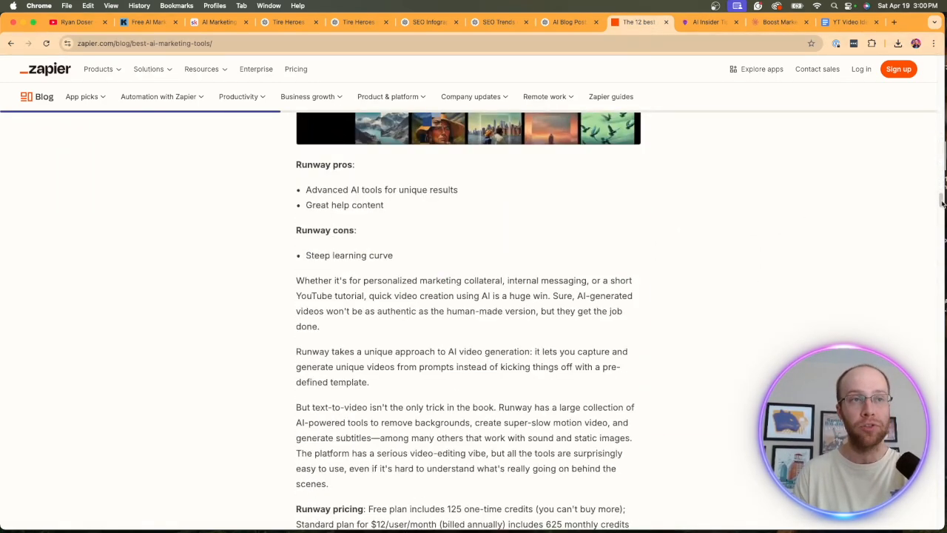
scroll(down, 3)
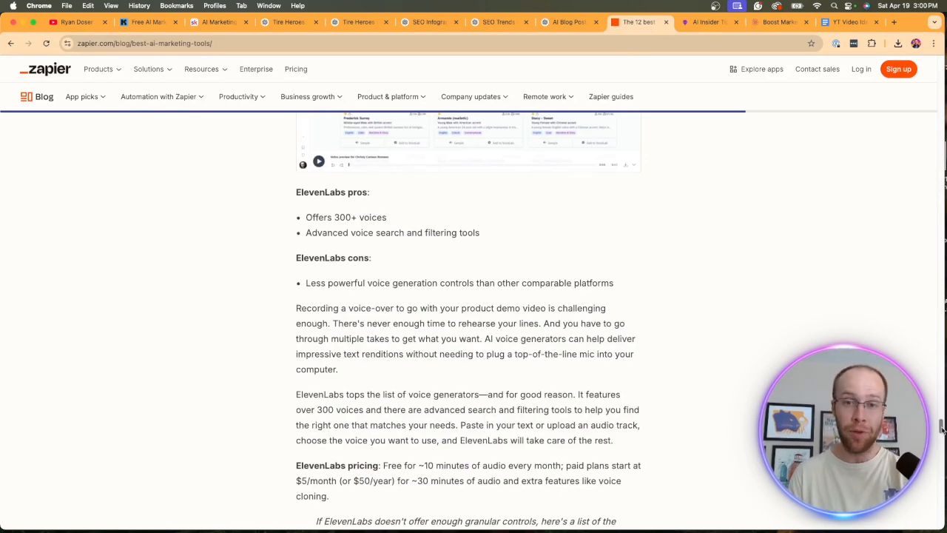
scroll(up, 3)
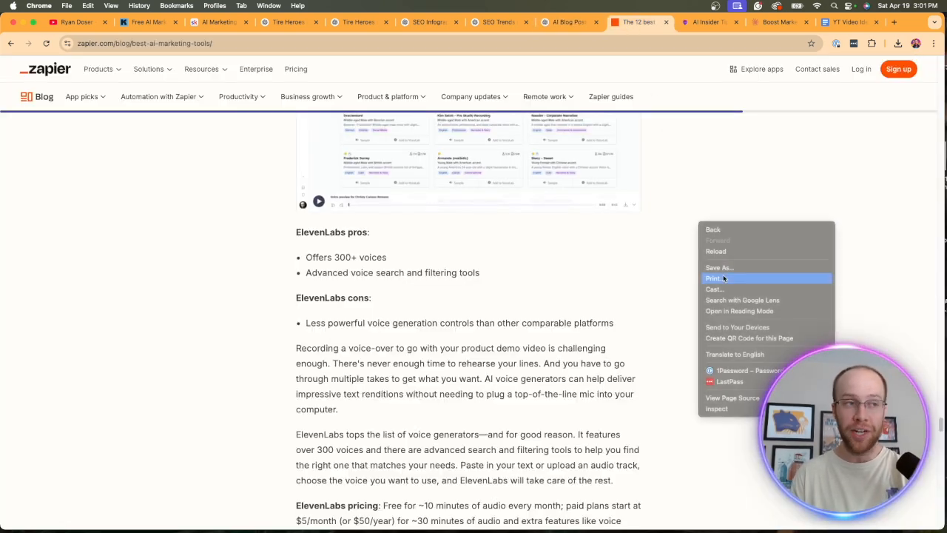
click(713, 278)
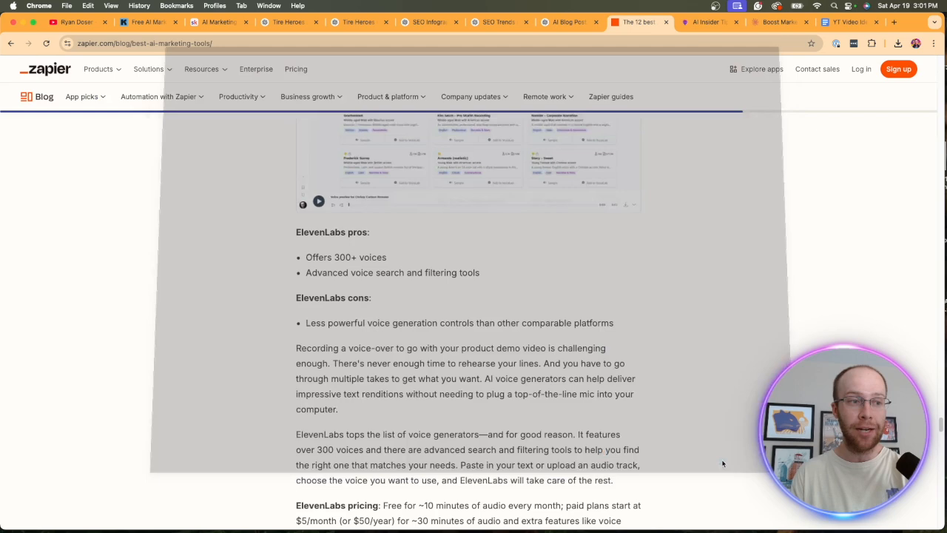
click(568, 22)
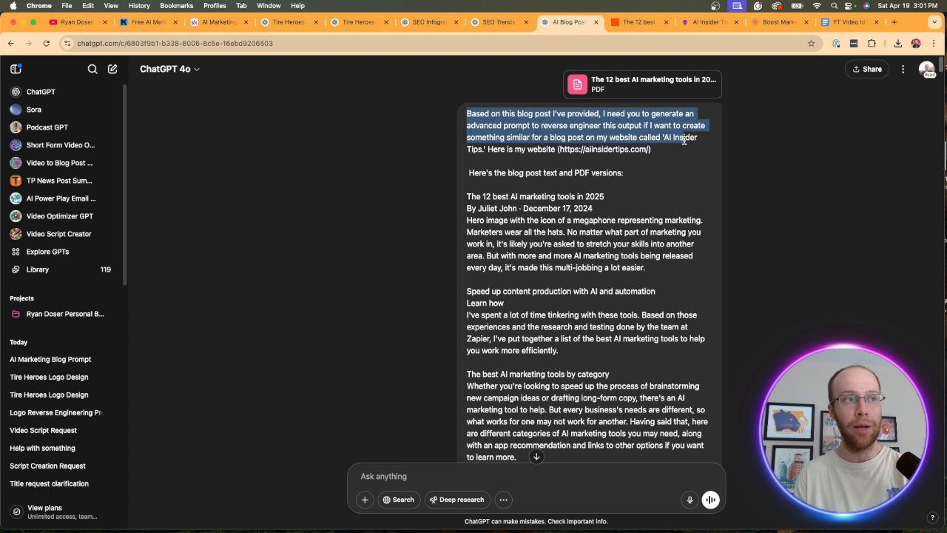
Review the blog post request, glancing at the attached PDF and the Zapier article behind it
click(494, 148)
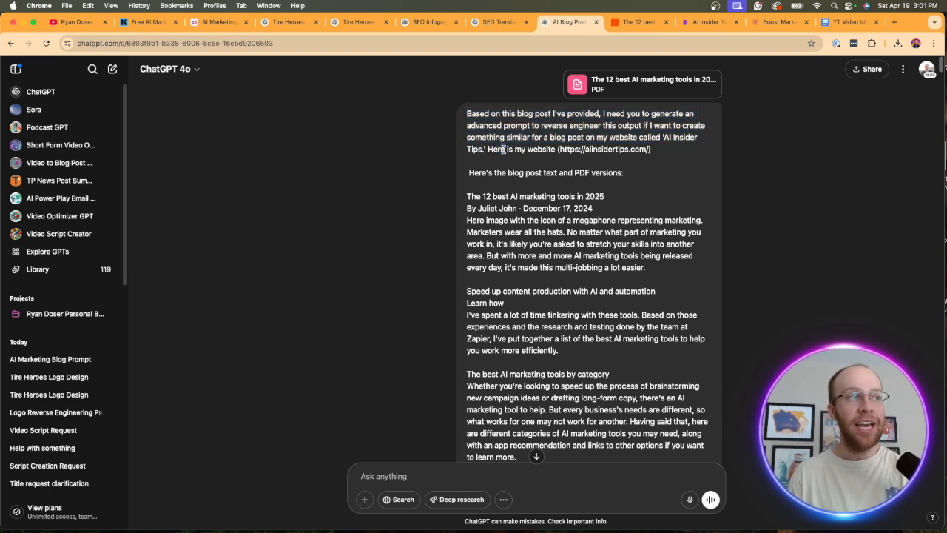
click(708, 23)
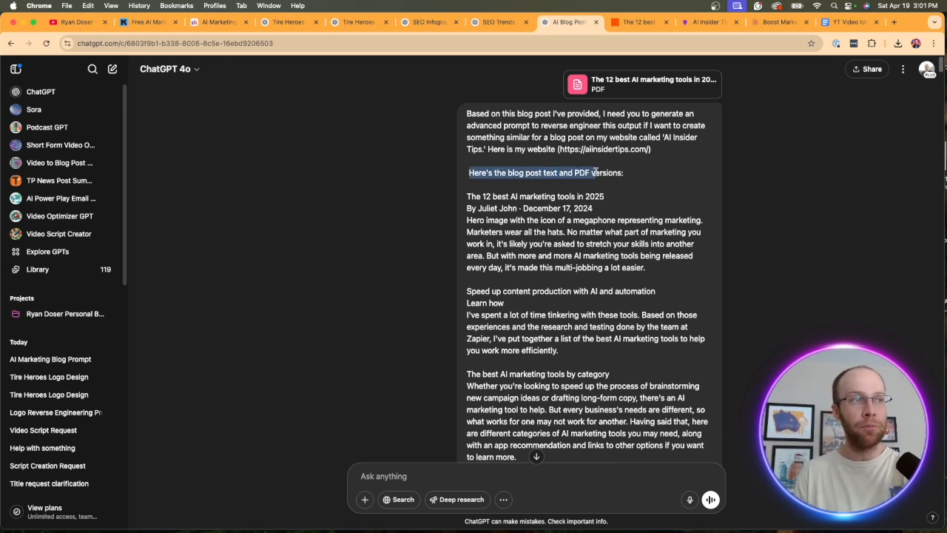
mouse_move(642, 83)
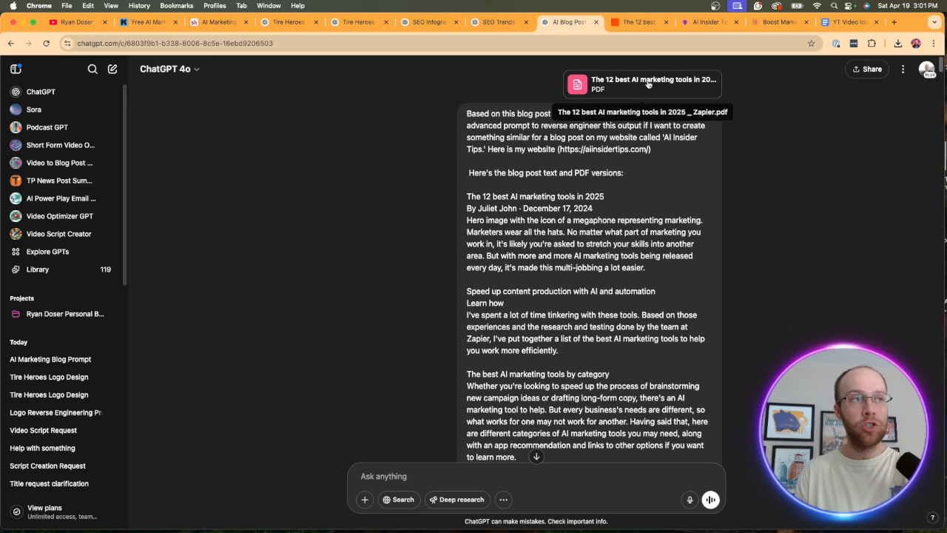
click(636, 22)
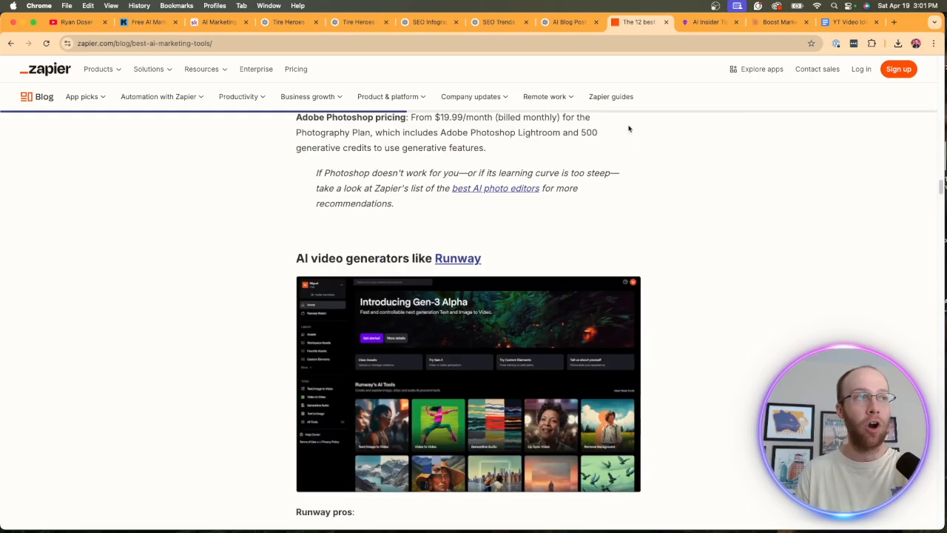
click(568, 22)
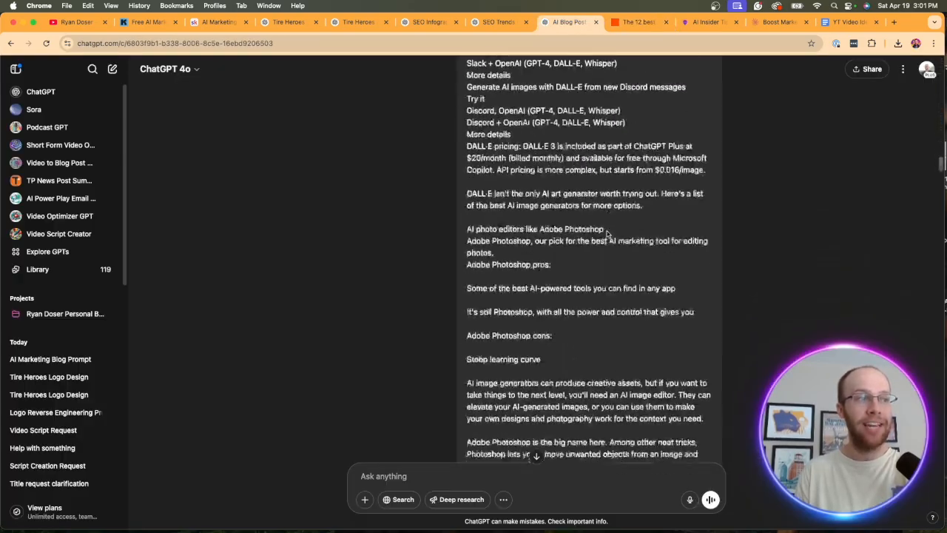
Locate ChatGPT's advanced blog-recreation prompt and copy it for use in Claude
scroll(down, 3)
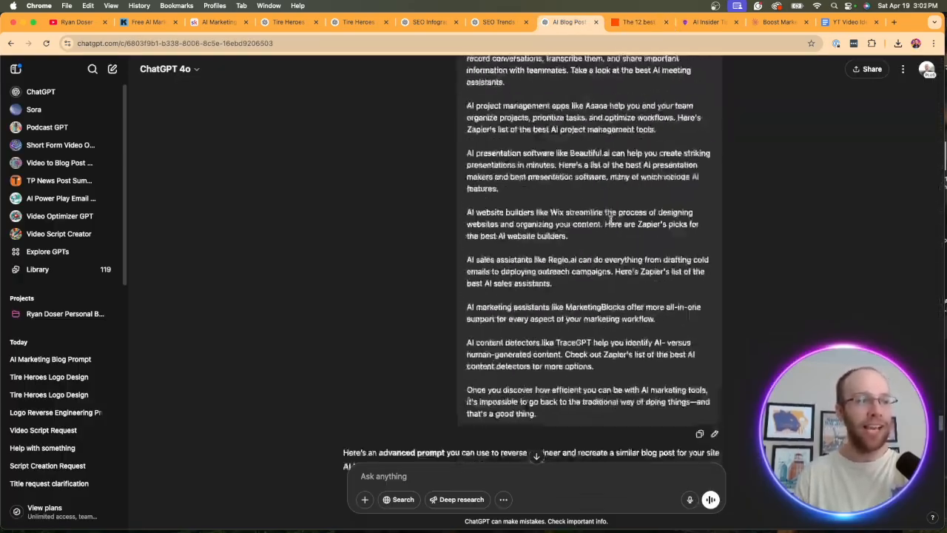
scroll(down, 3)
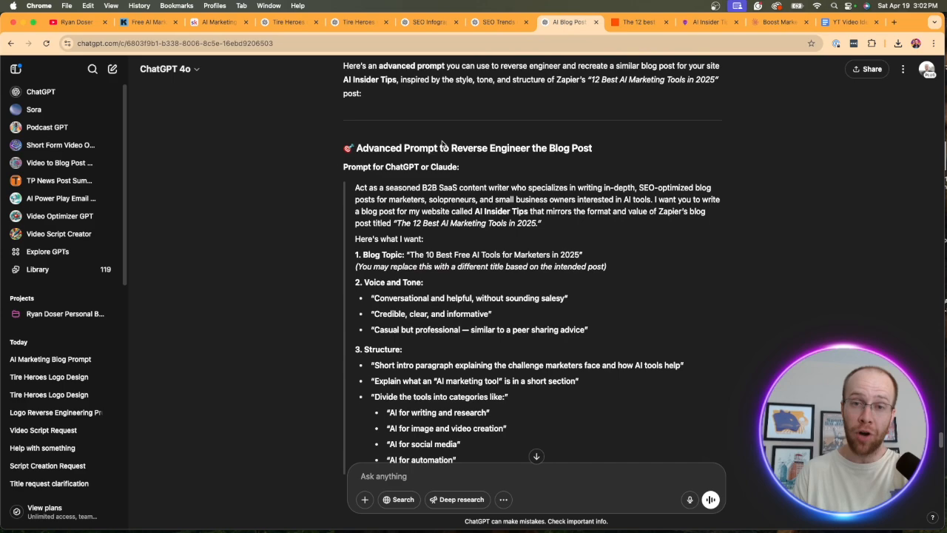
mouse_move(527, 239)
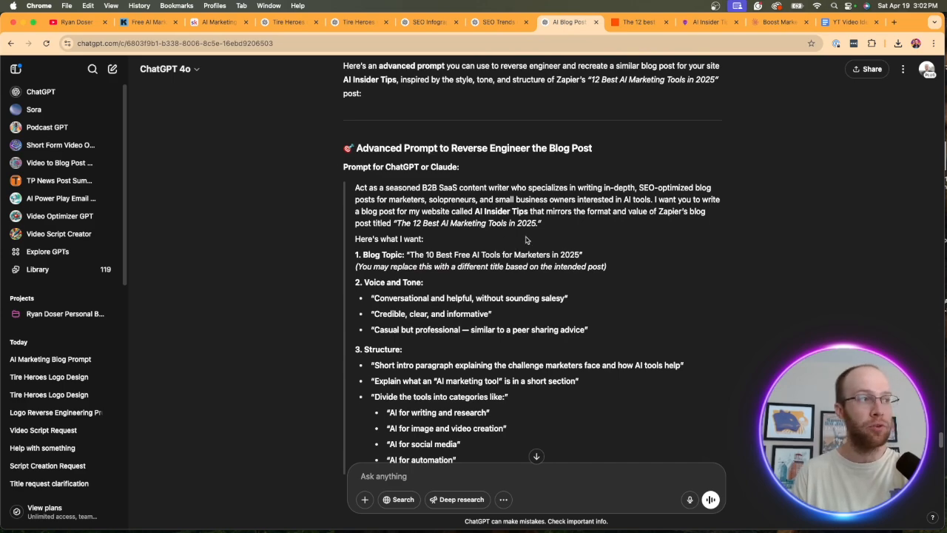
scroll(down, 3)
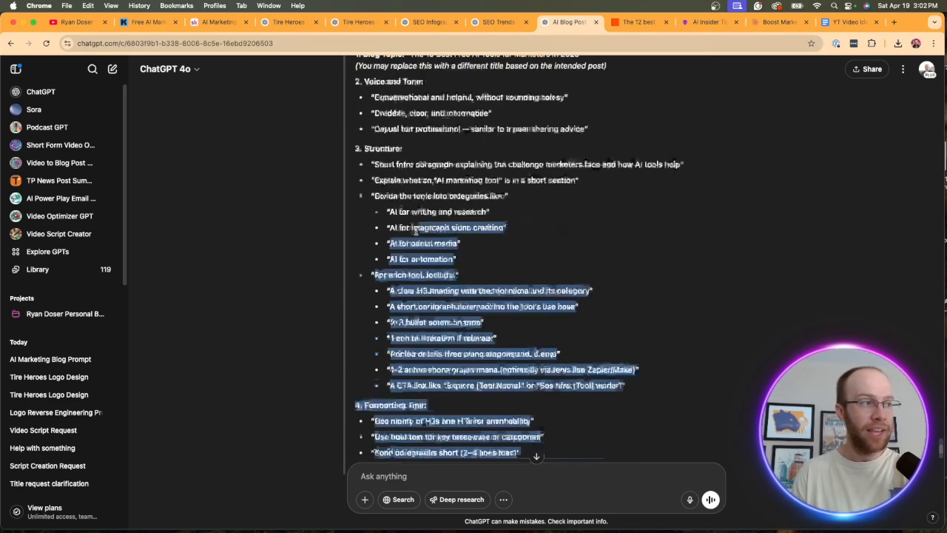
scroll(up, 3)
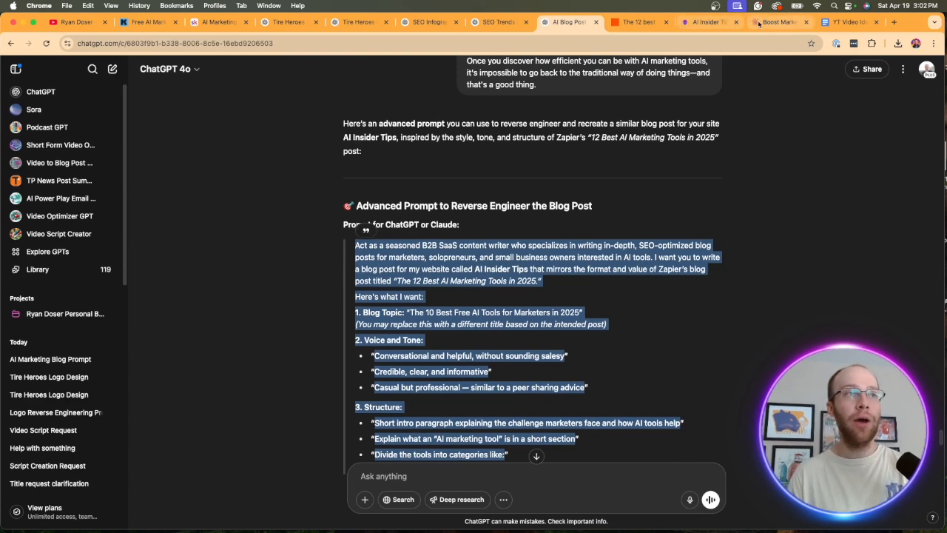
click(777, 22)
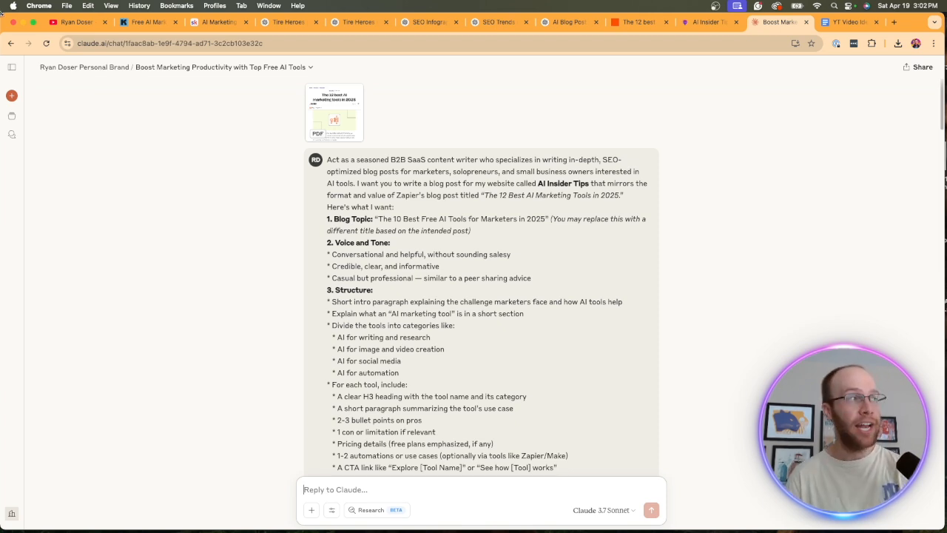
mouse_move(566, 116)
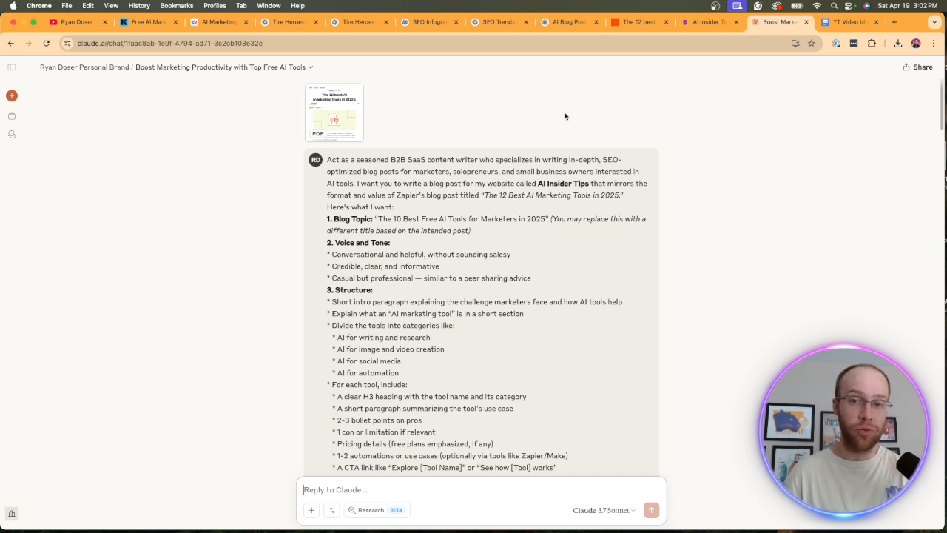
mouse_move(432, 139)
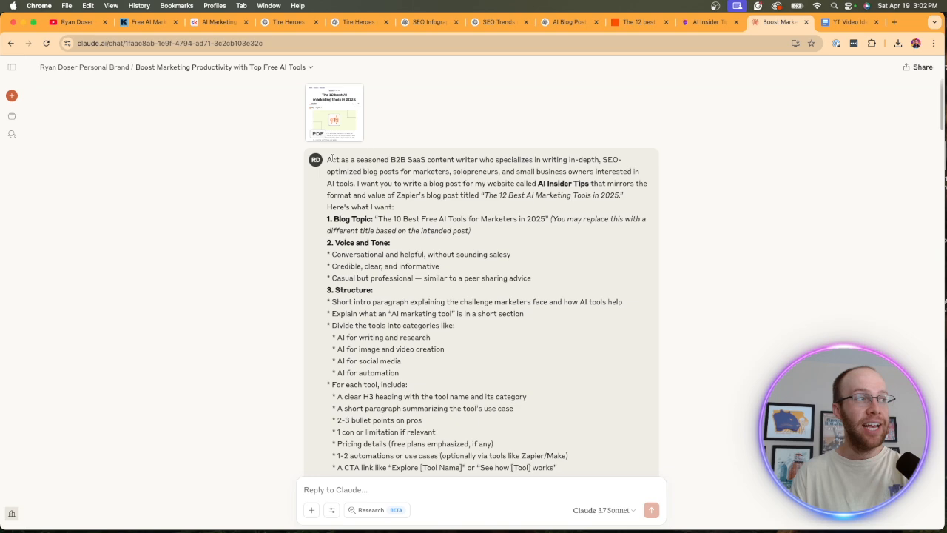
Scroll the Claude chat to the start of the generated draft 'The 10 Best Free AI Tools for Marketers in 2025'
scroll(down, 3)
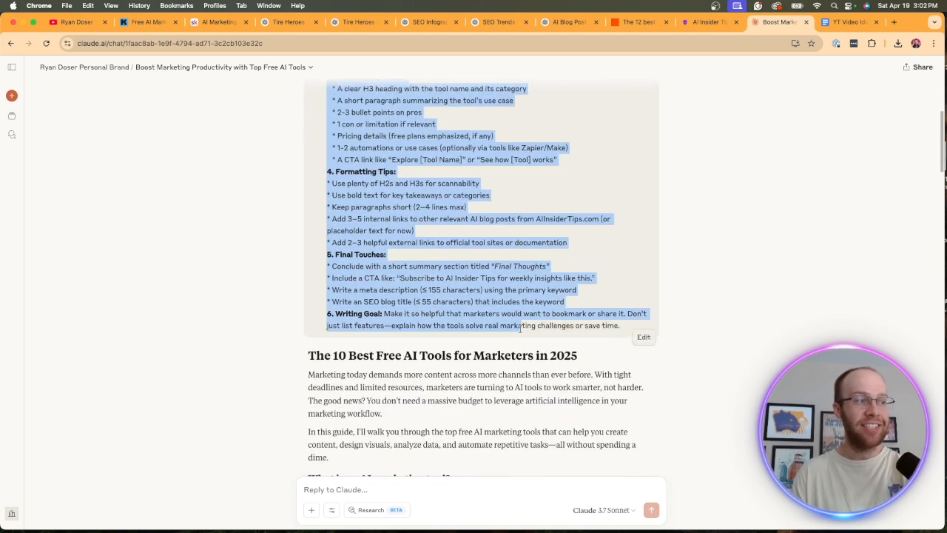
scroll(up, 3)
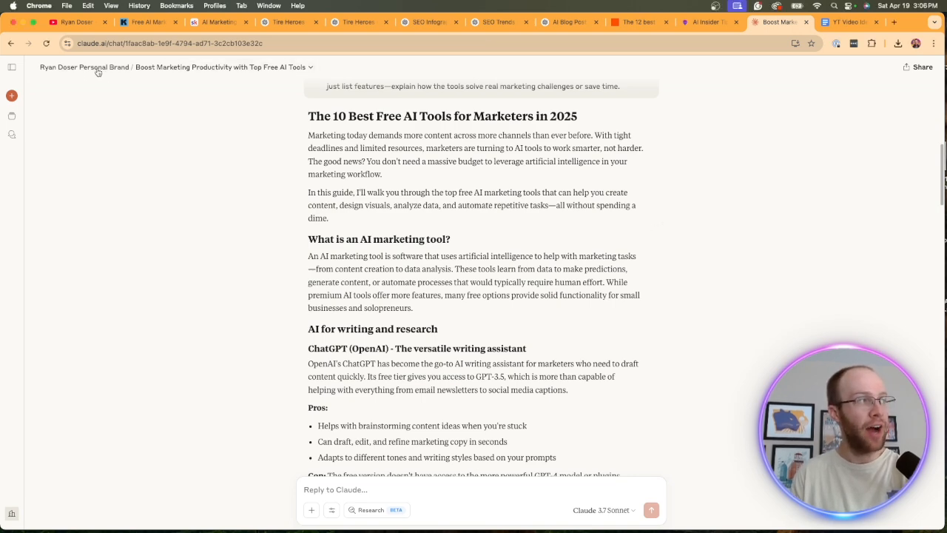
Scroll through the draft's image, social, analytics and automation tools to Final Thoughts, meta description and SEO title
scroll(up, 3)
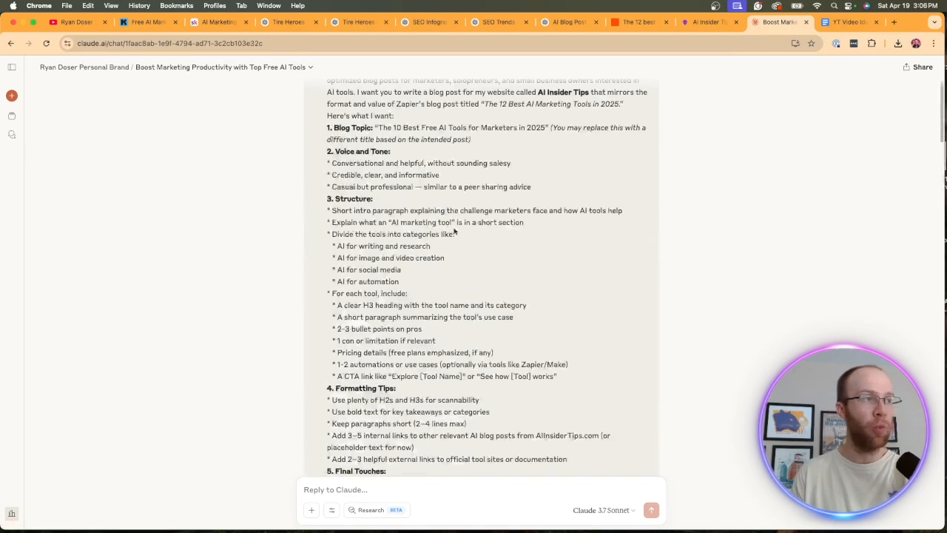
scroll(down, 3)
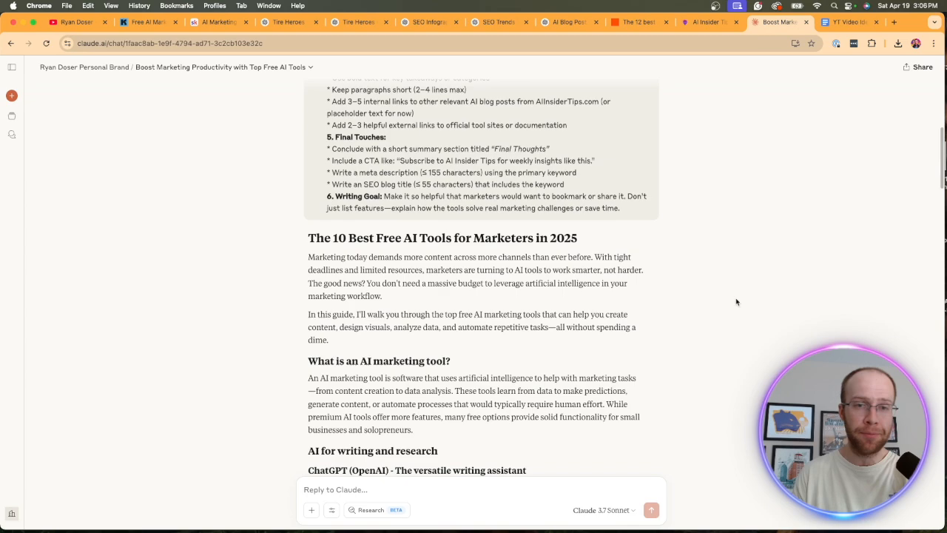
scroll(up, 3)
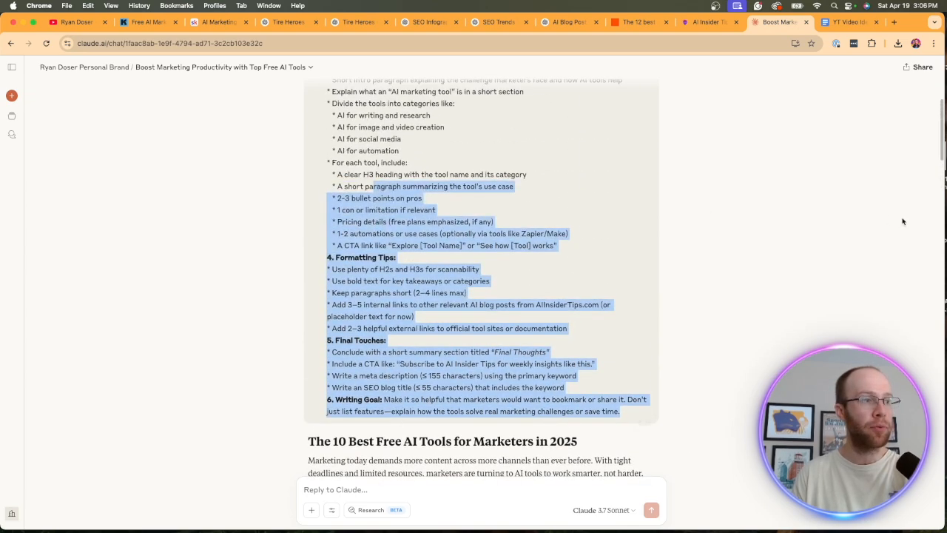
scroll(down, 3)
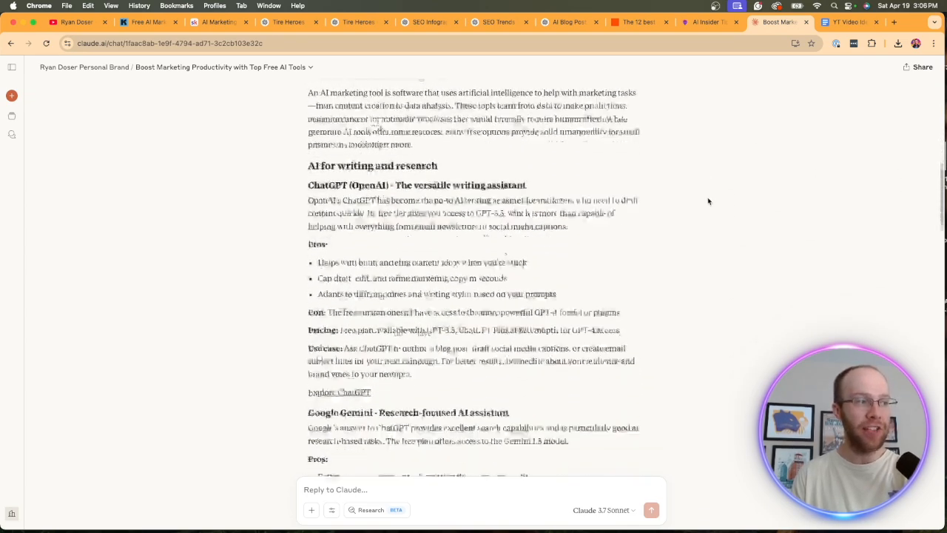
scroll(down, 3)
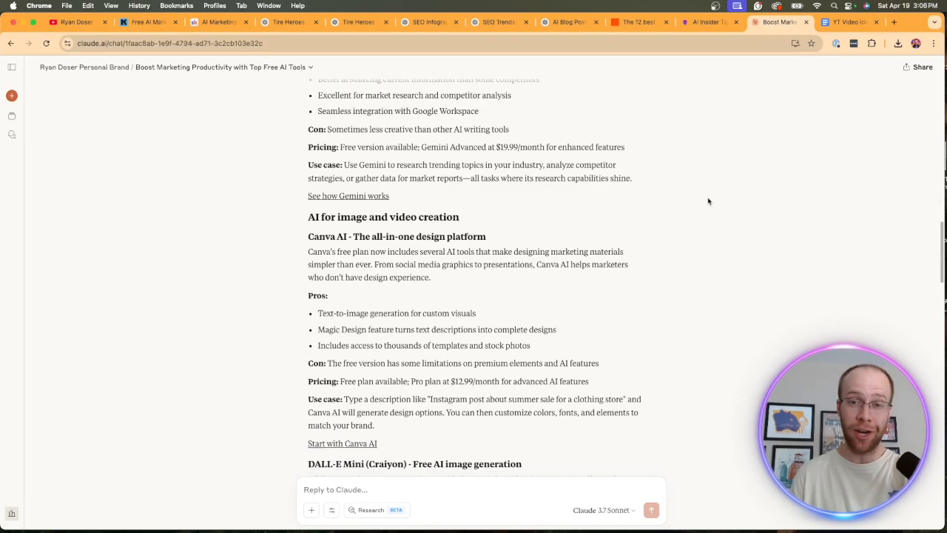
scroll(down, 3)
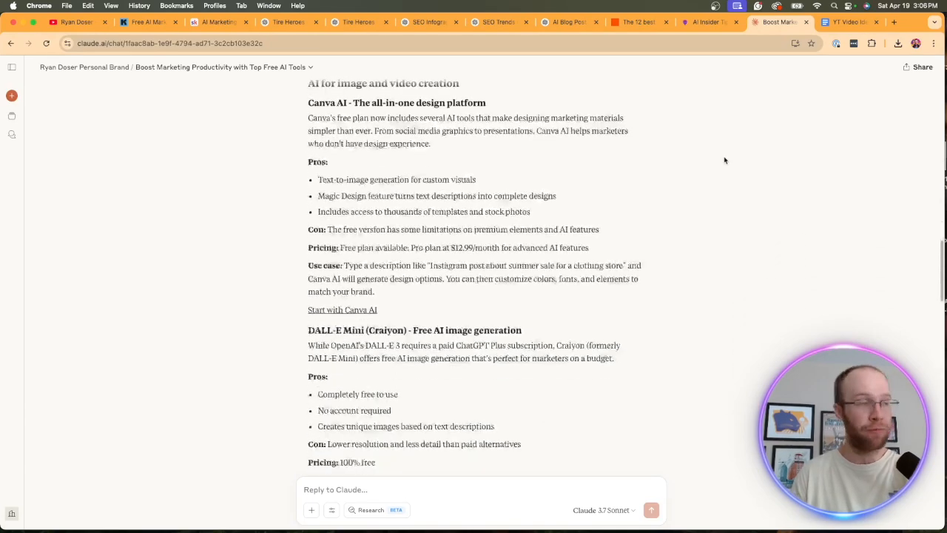
scroll(down, 3)
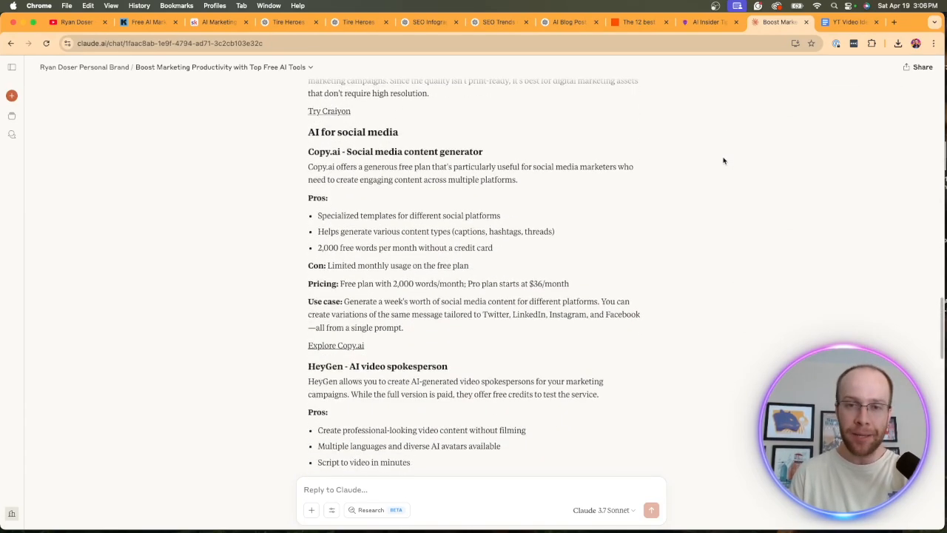
scroll(down, 3)
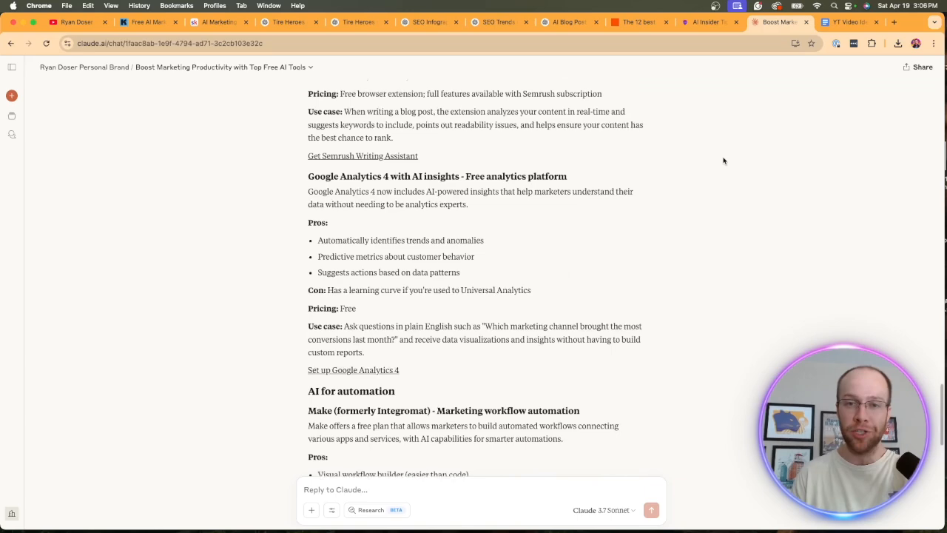
scroll(down, 3)
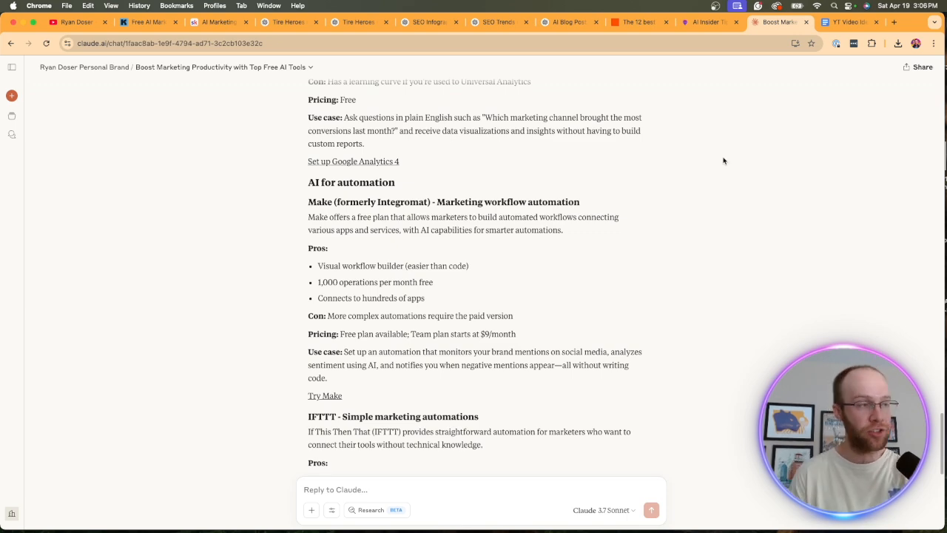
scroll(down, 3)
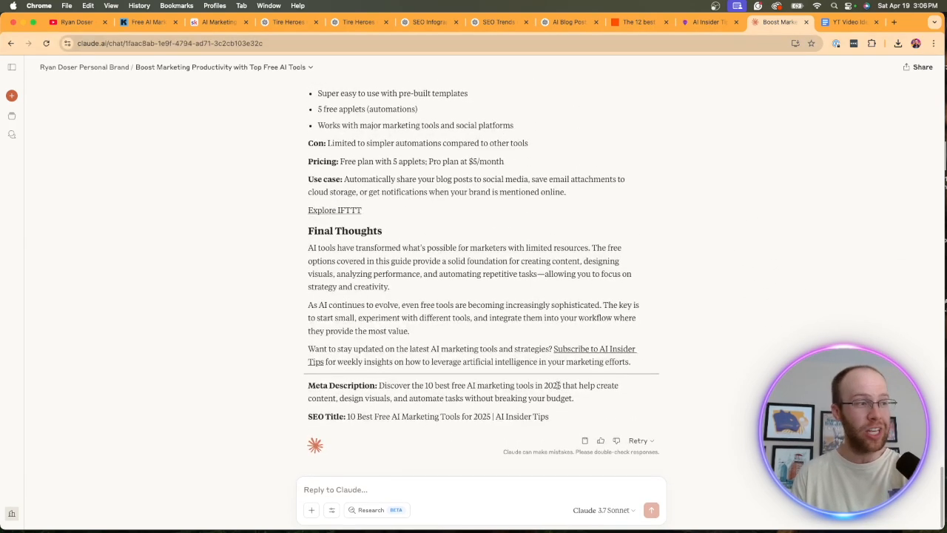
mouse_move(594, 426)
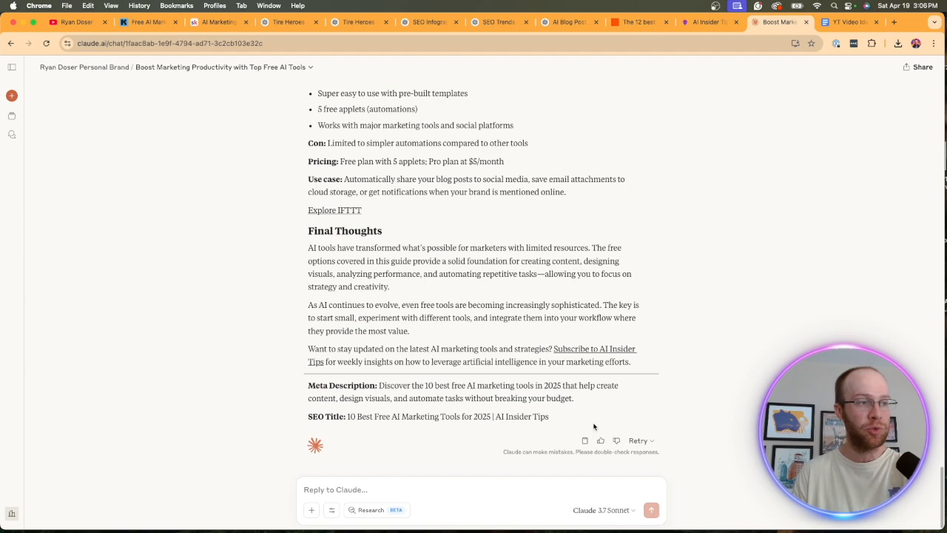
scroll(up, 3)
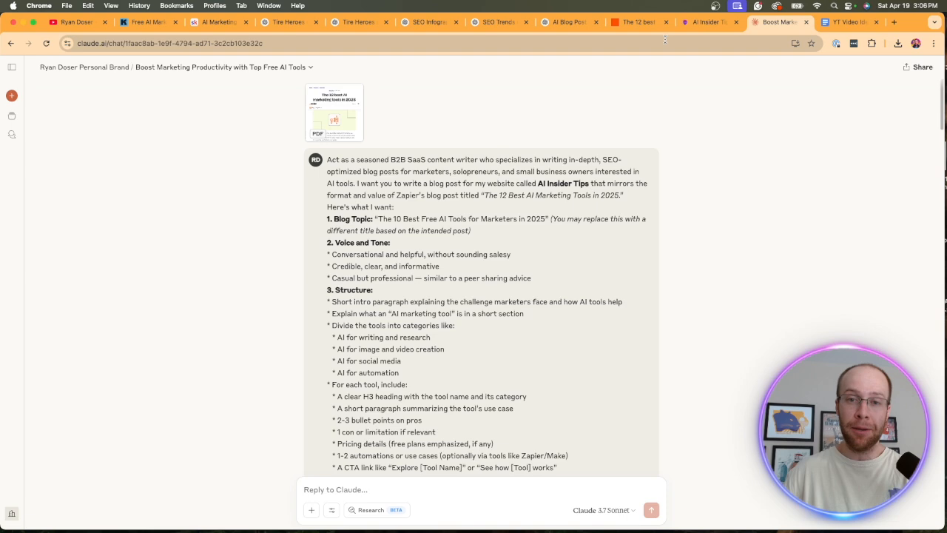
Scroll the Claude chat back toward the original prompt with the attached Zapier PDF
scroll(down, 3)
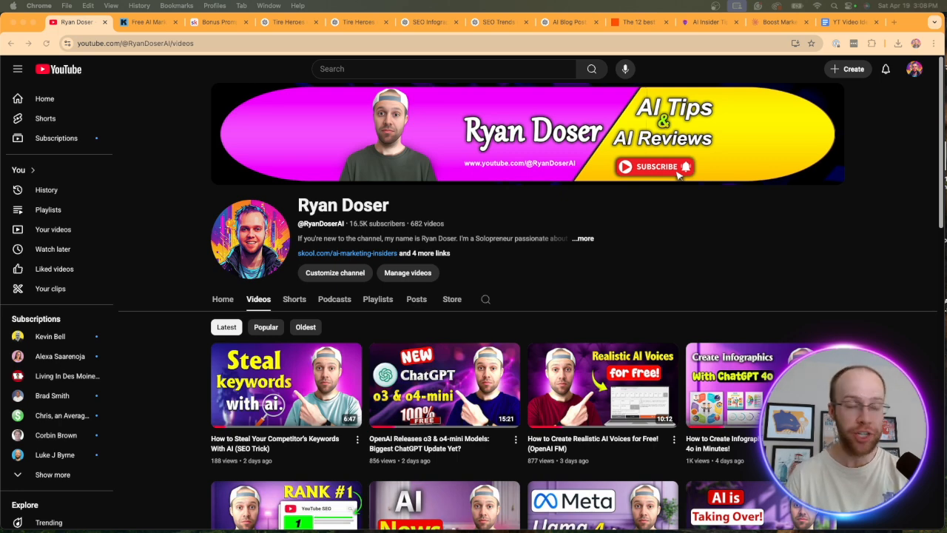
Visit Skool's bonus prompts lesson and course list, then return to the YouTube channel's videos page
click(215, 22)
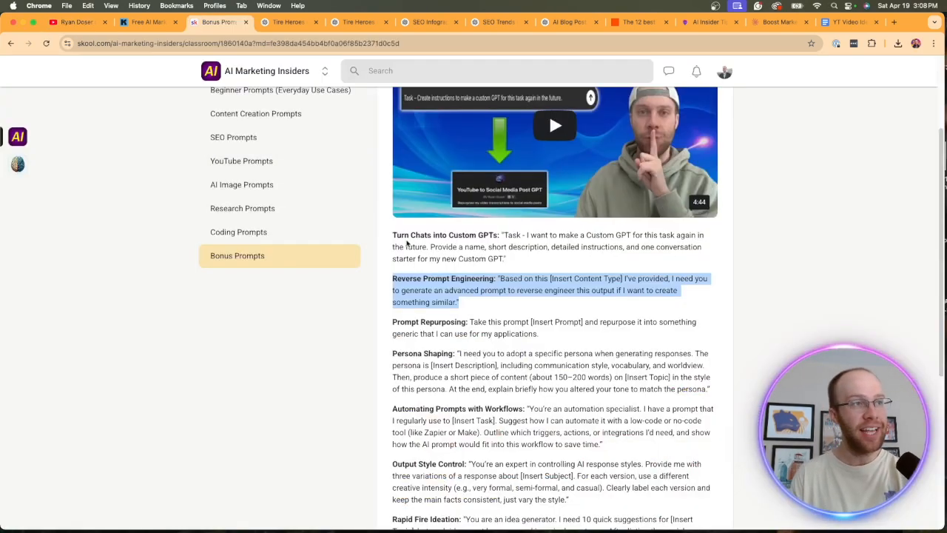
click(275, 94)
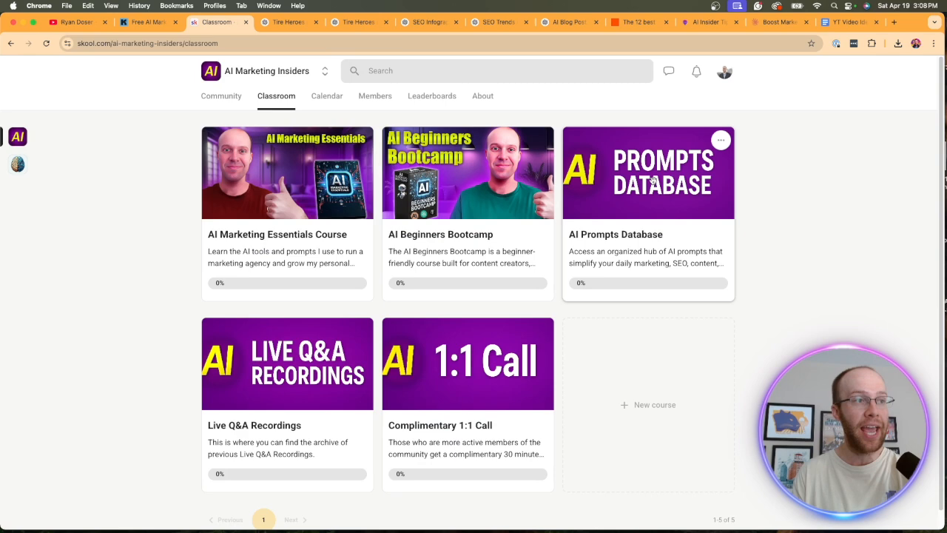
click(648, 171)
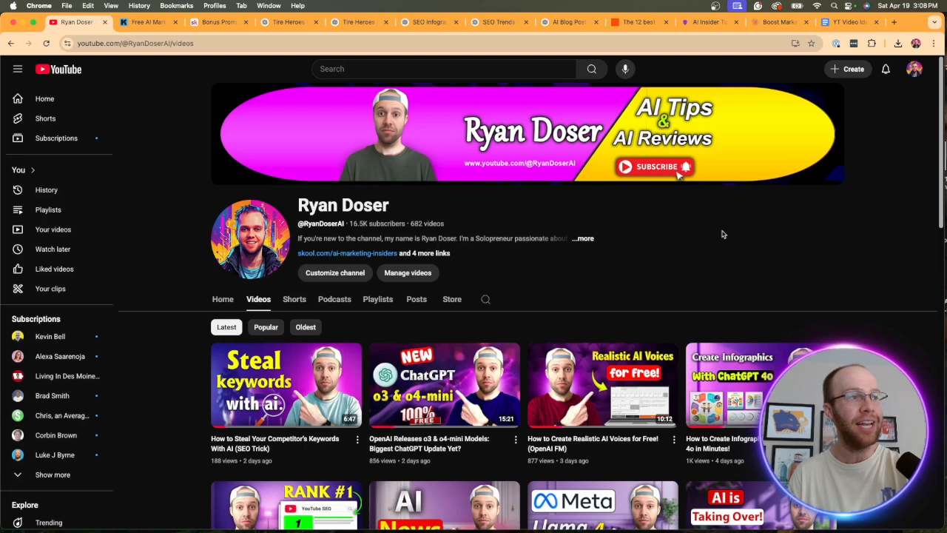
mouse_move(819, 246)
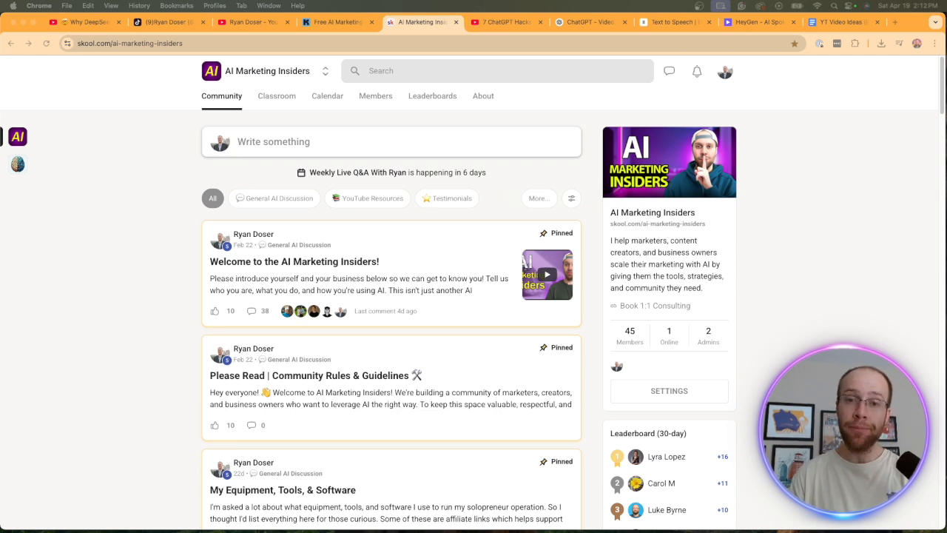
mouse_move(198, 6)
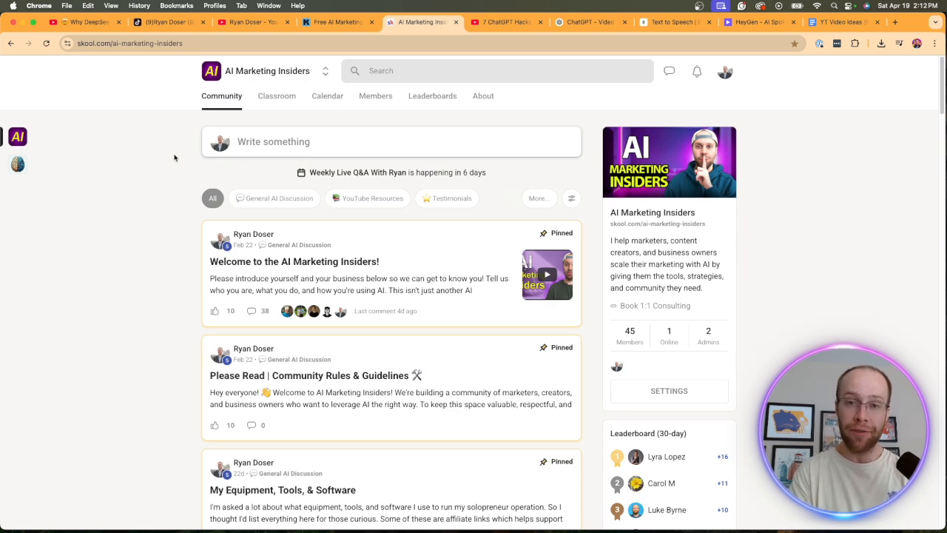
mouse_move(21, 96)
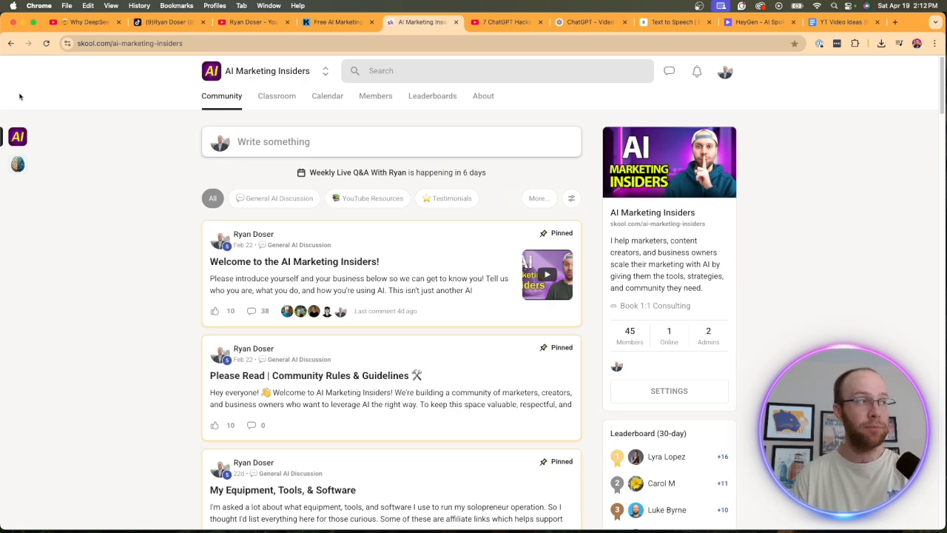
click(275, 94)
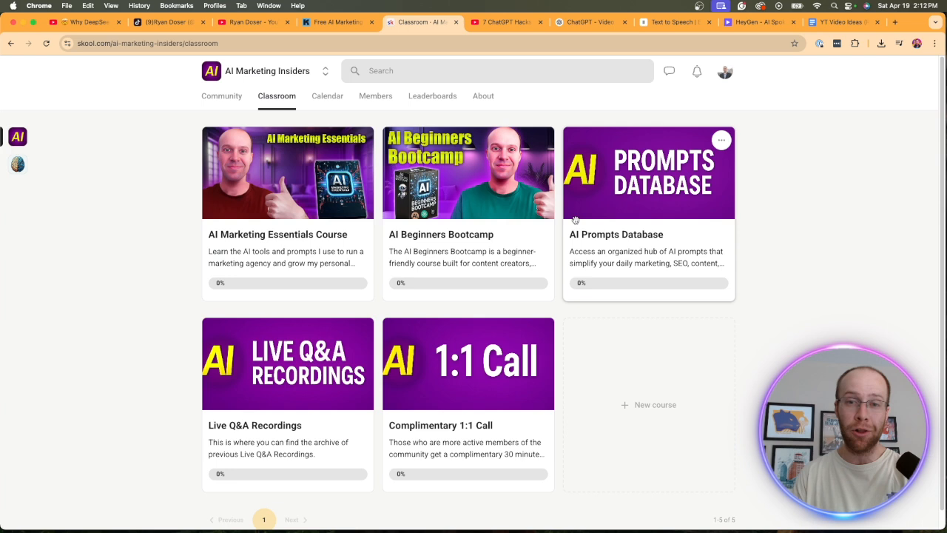
mouse_move(624, 237)
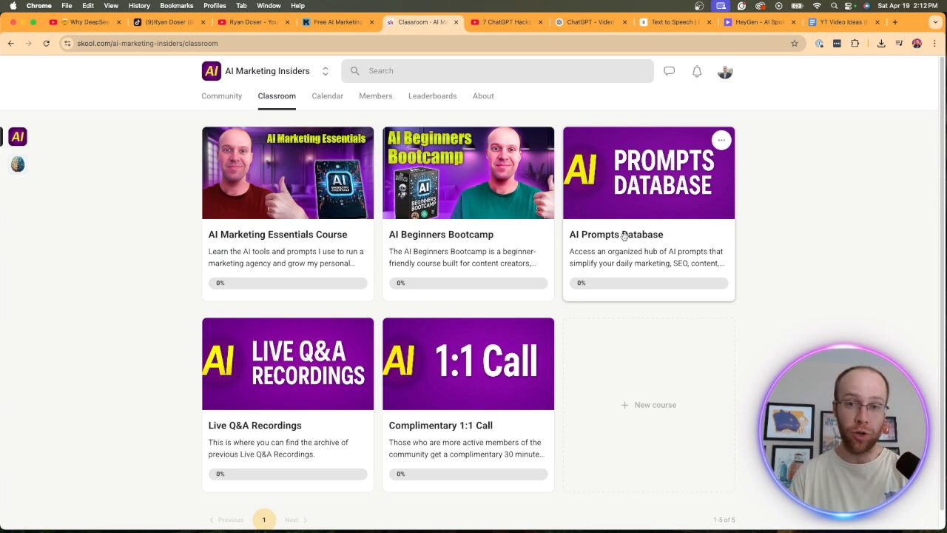
mouse_move(506, 207)
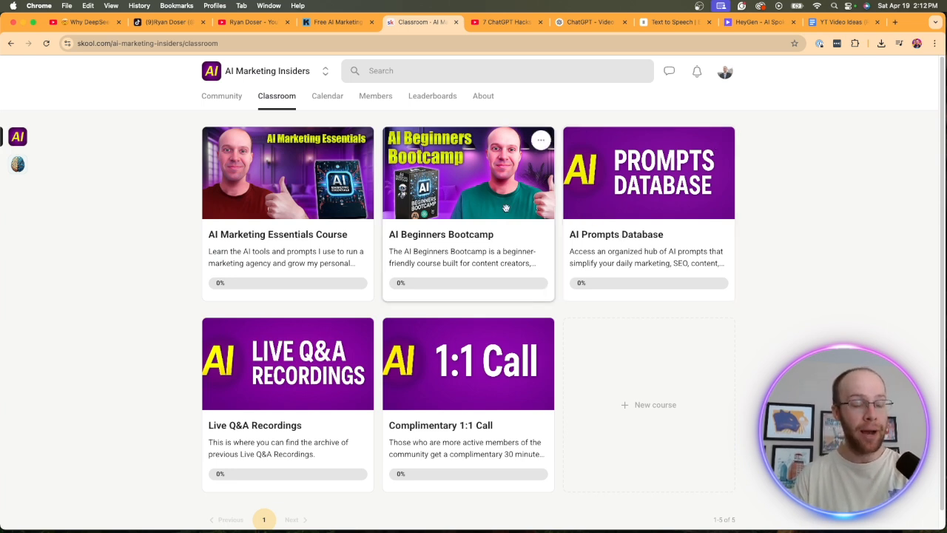
mouse_move(299, 183)
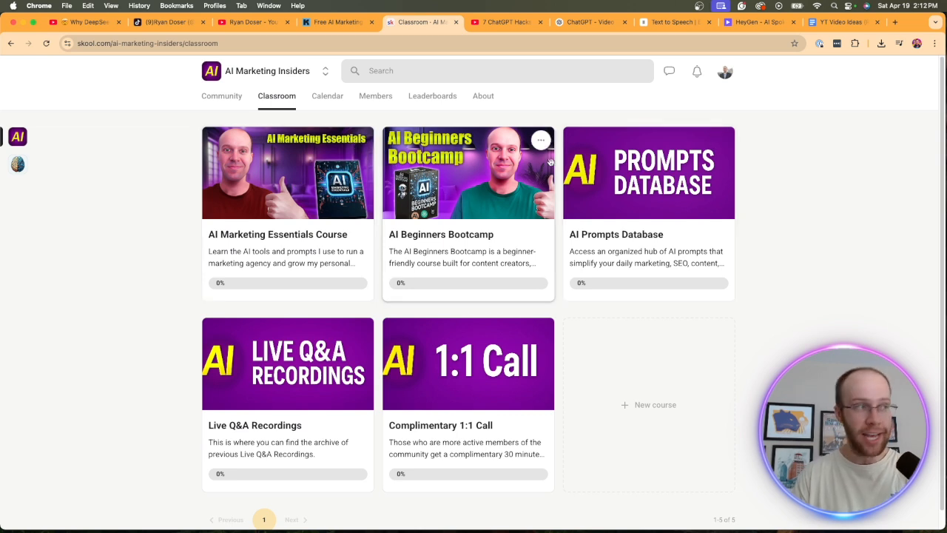
click(331, 95)
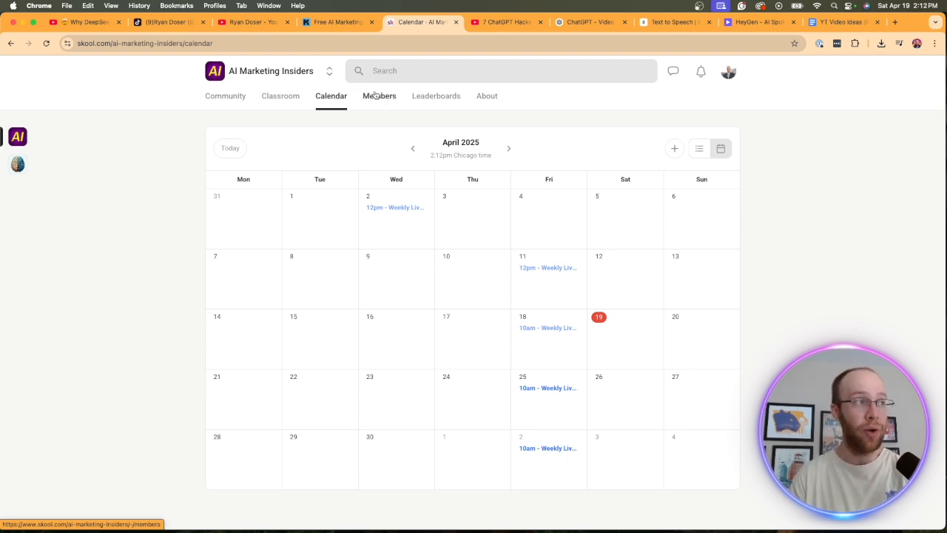
click(379, 95)
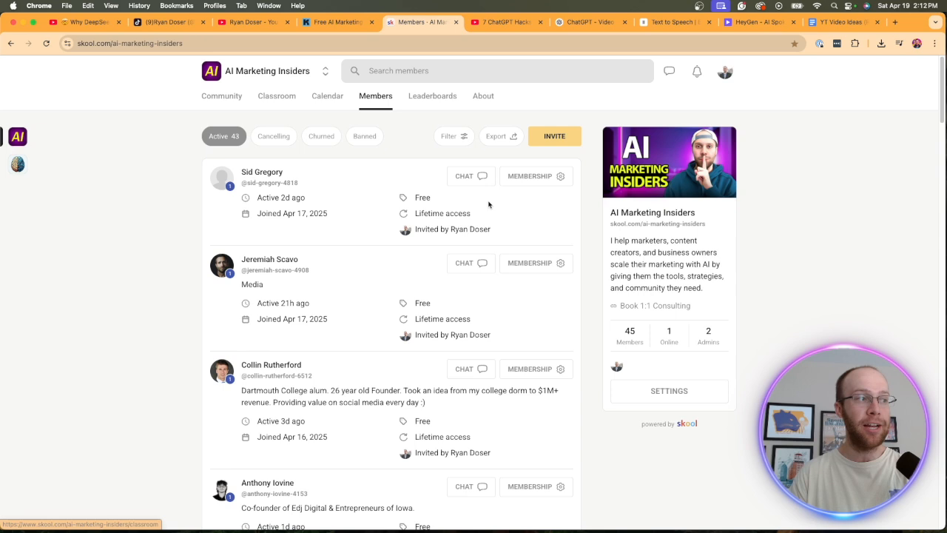
click(222, 94)
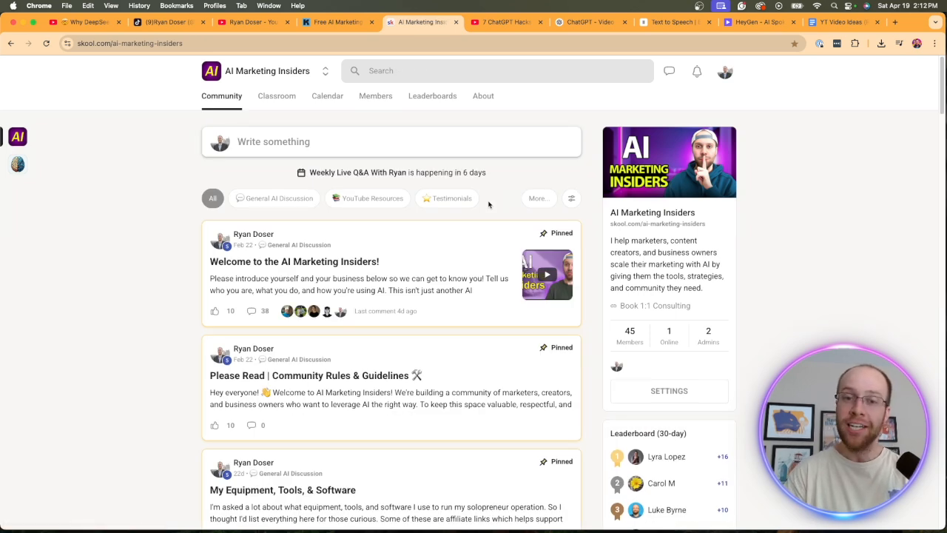